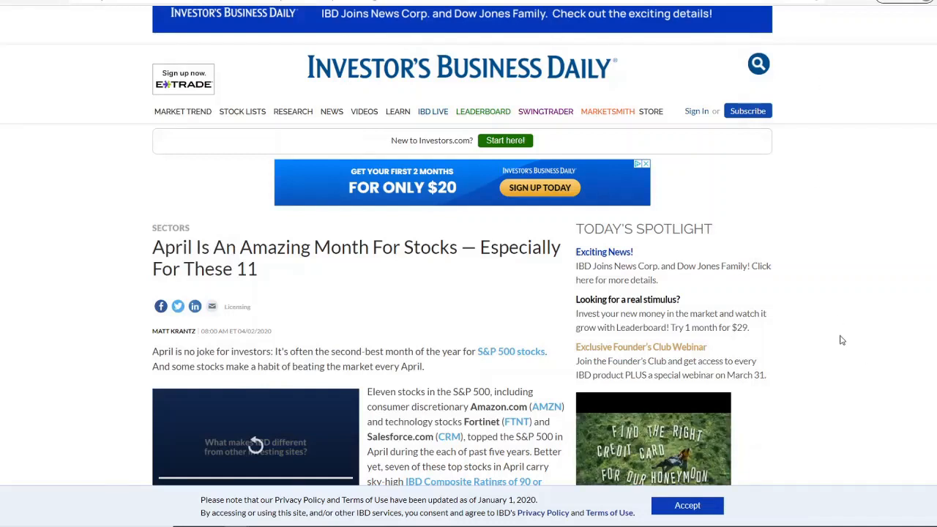
{"action": "mouse_move", "coordinate": [864, 330]}
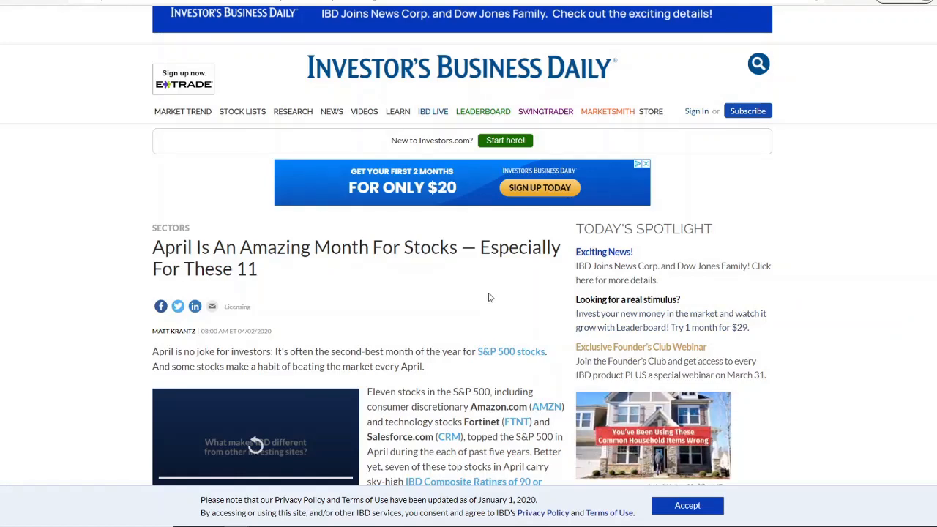
Scroll down the IBD article to the 'S&P 500 Stocks Beat The Market Every April' table.
{"action": "scroll", "scroll_direction": "down", "scroll_amount": 3}
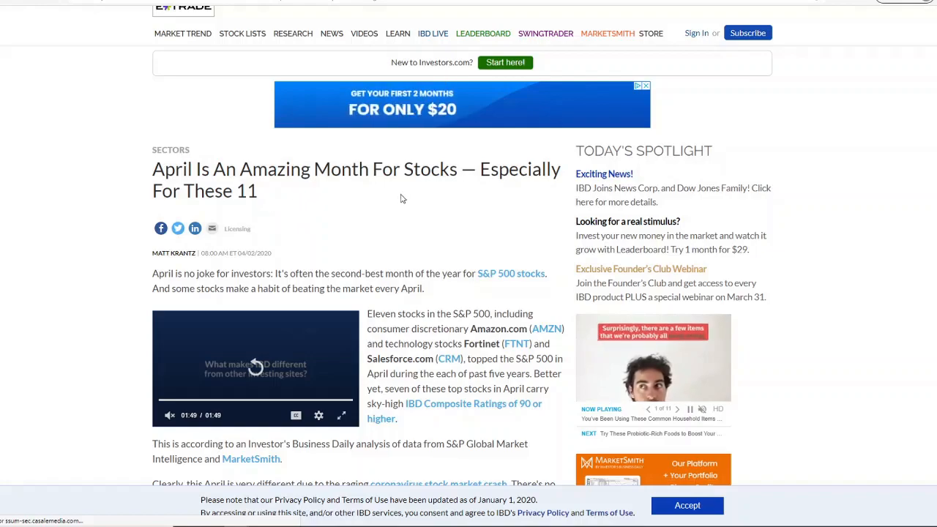
{"action": "scroll", "scroll_direction": "down", "scroll_amount": 3}
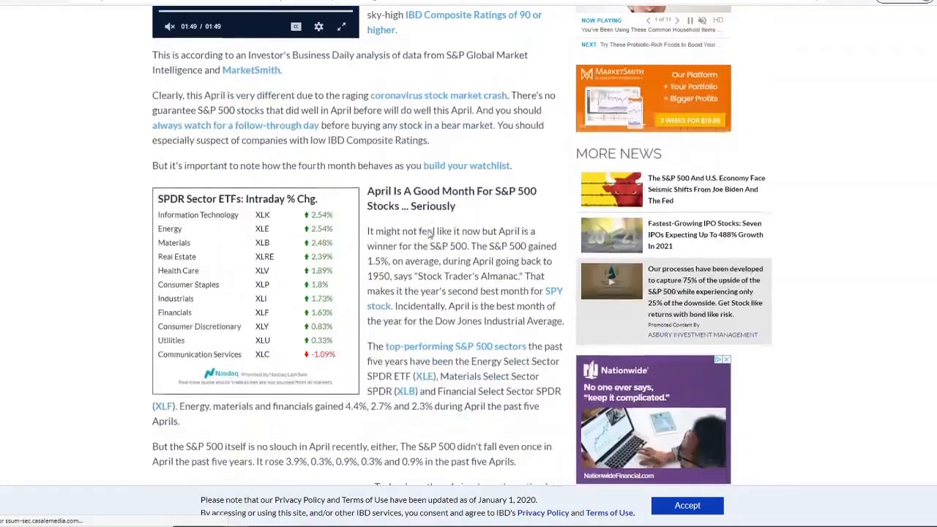
{"action": "scroll", "scroll_direction": "down", "scroll_amount": 3}
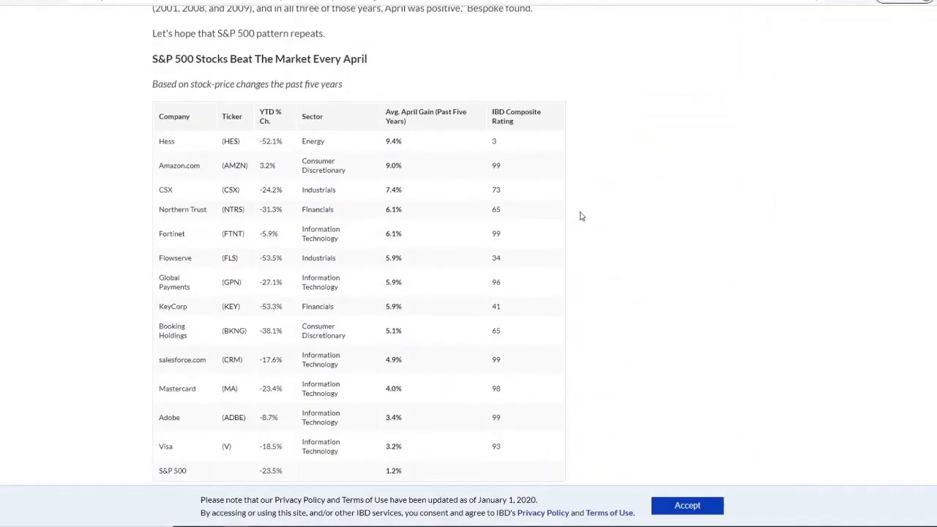
{"action": "mouse_move", "coordinate": [554, 243]}
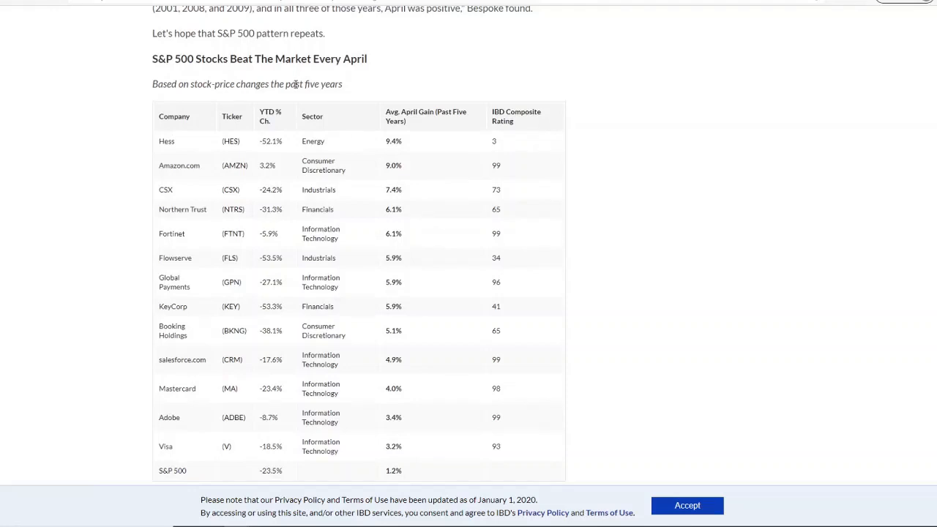
{"action": "mouse_move", "coordinate": [381, 81]}
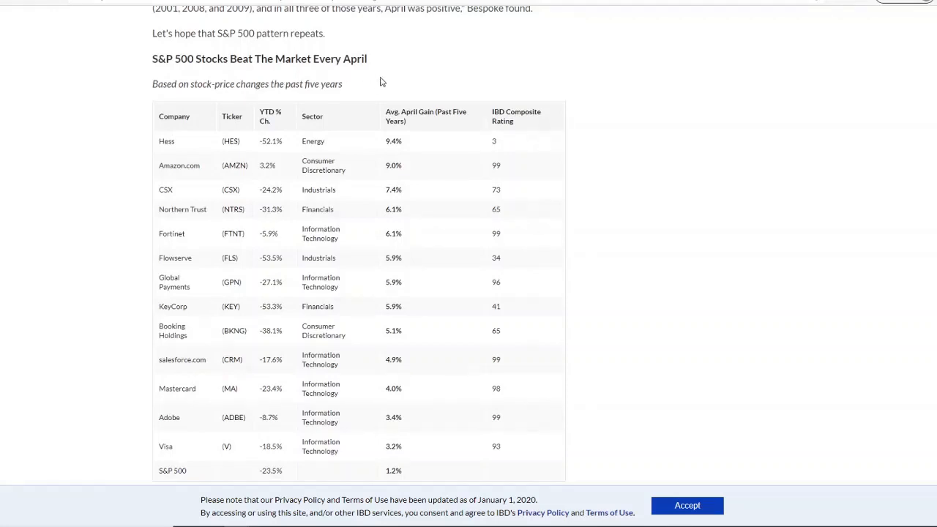
{"action": "mouse_move", "coordinate": [788, 272]}
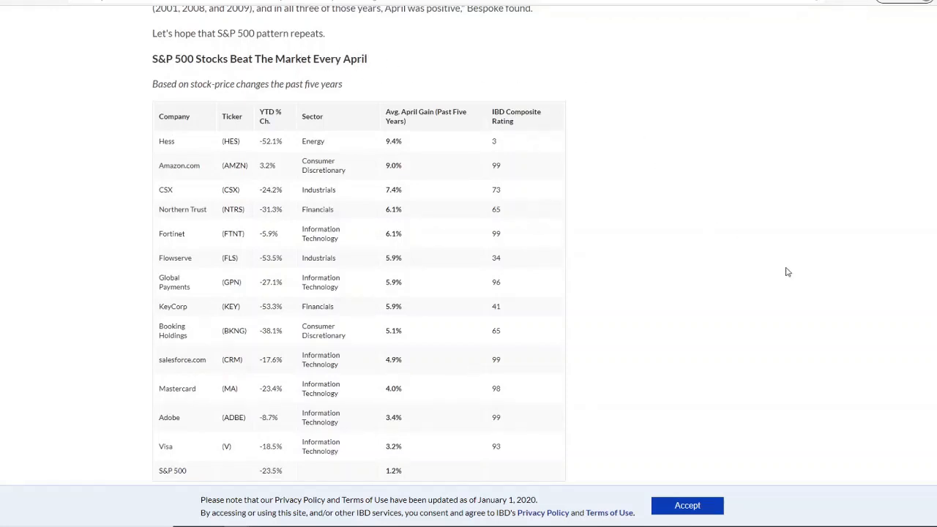
{"action": "mouse_move", "coordinate": [787, 337]}
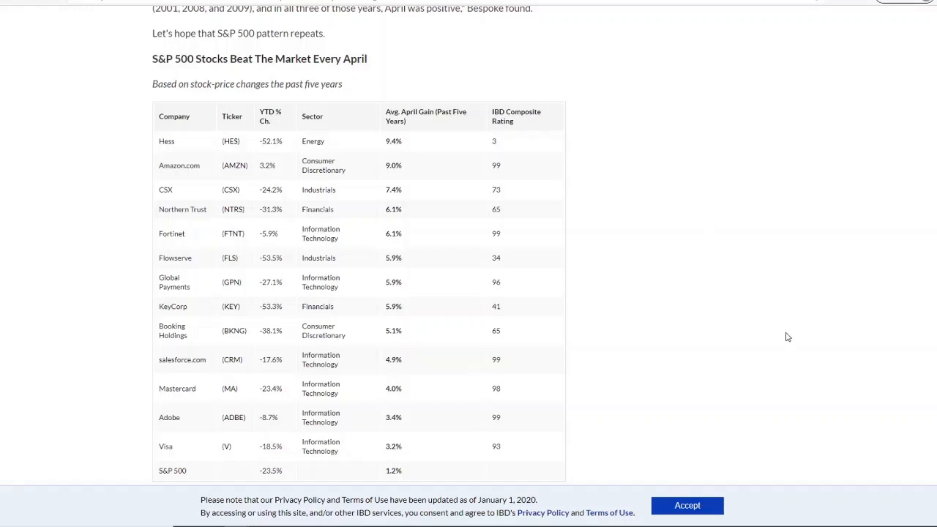
{"action": "mouse_move", "coordinate": [759, 352]}
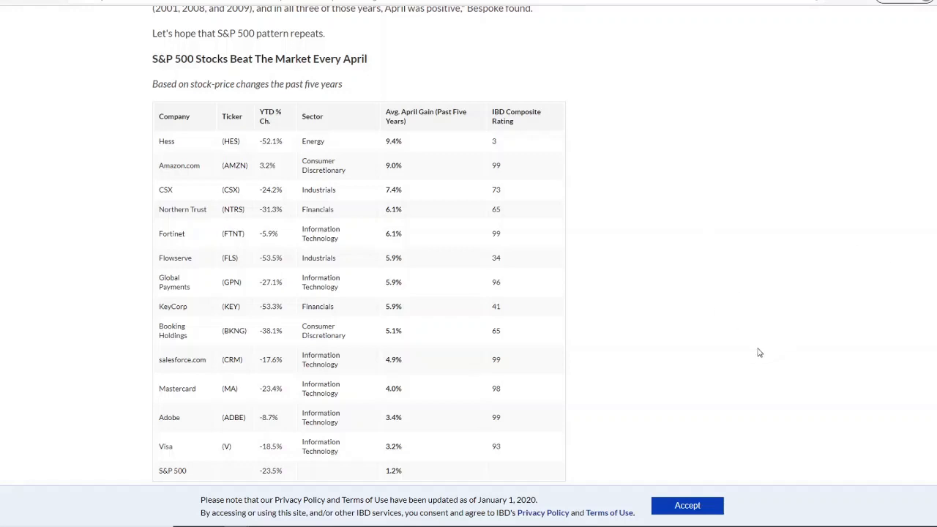
{"action": "mouse_move", "coordinate": [754, 356]}
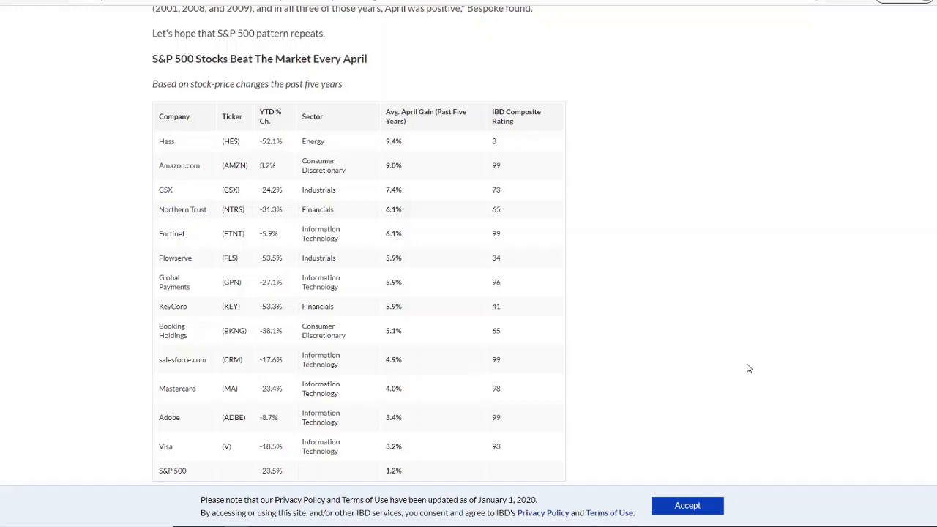
{"action": "mouse_move", "coordinate": [308, 243]}
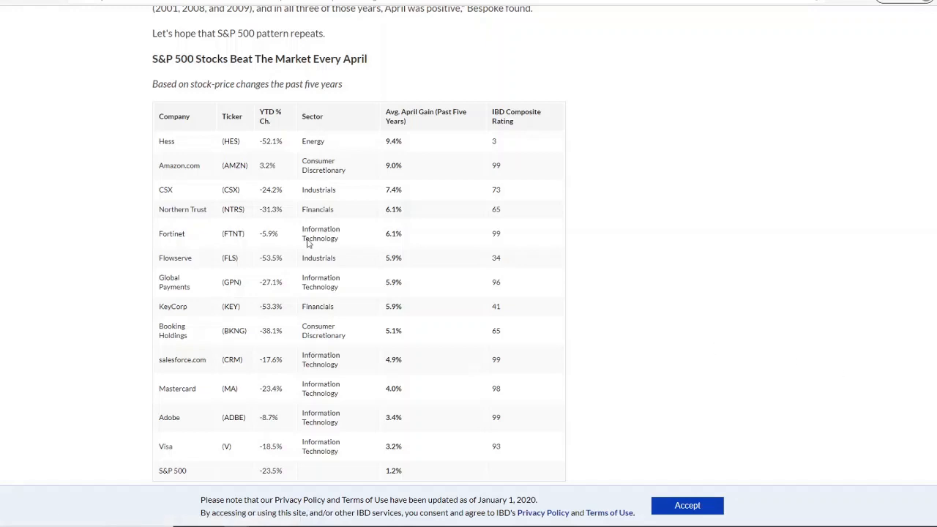
{"action": "mouse_move", "coordinate": [173, 402]}
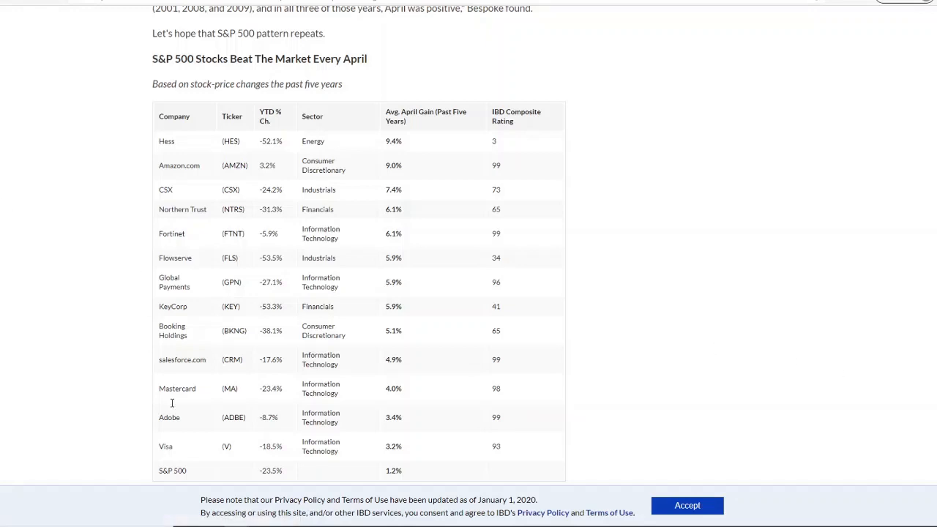
{"action": "mouse_move", "coordinate": [226, 155]}
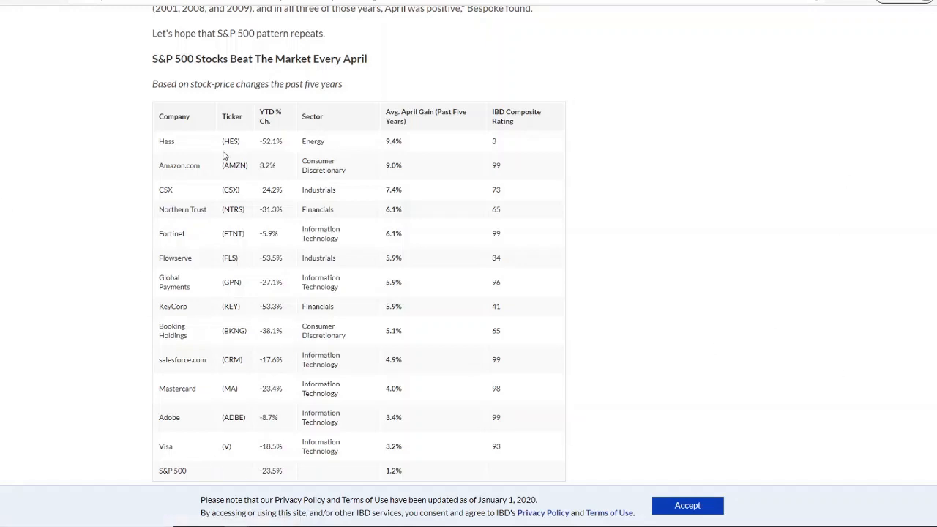
{"action": "mouse_move", "coordinate": [855, 214]}
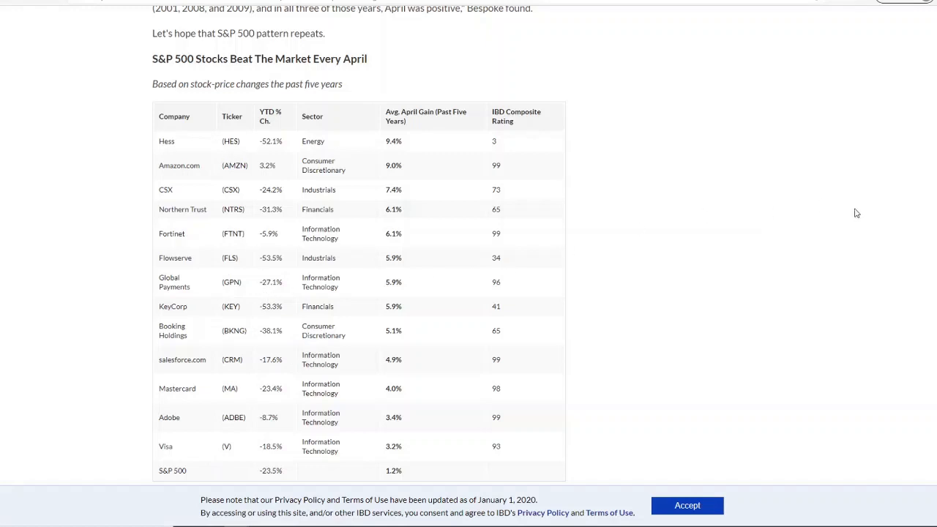
{"action": "mouse_move", "coordinate": [668, 310]}
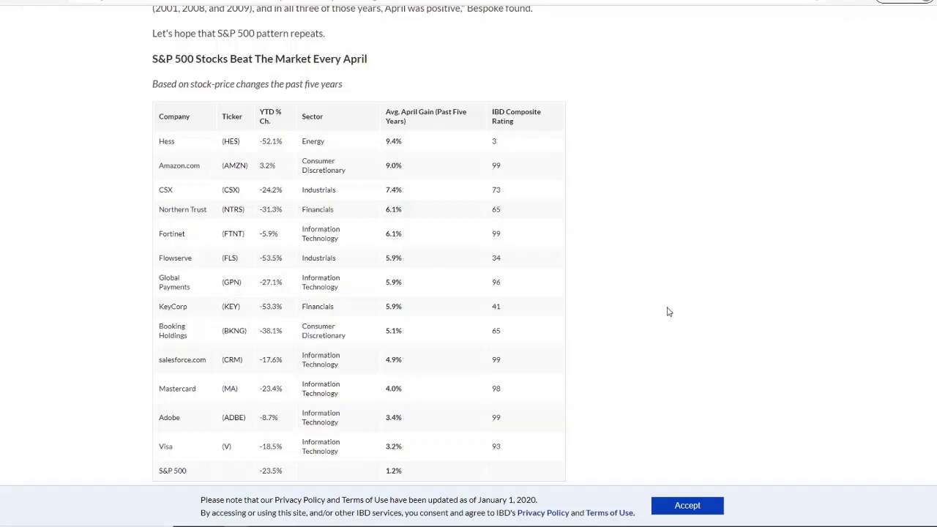
{"action": "mouse_move", "coordinate": [732, 280]}
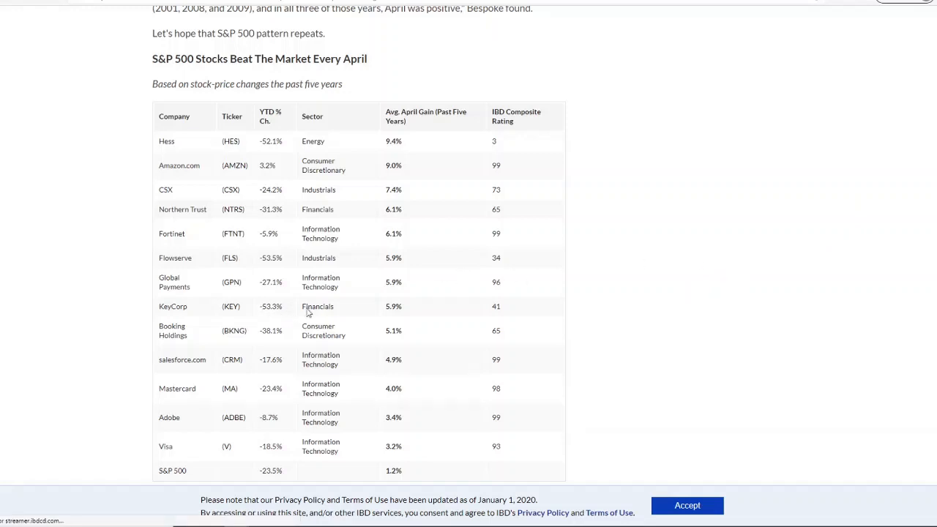
{"action": "mouse_move", "coordinate": [740, 298]}
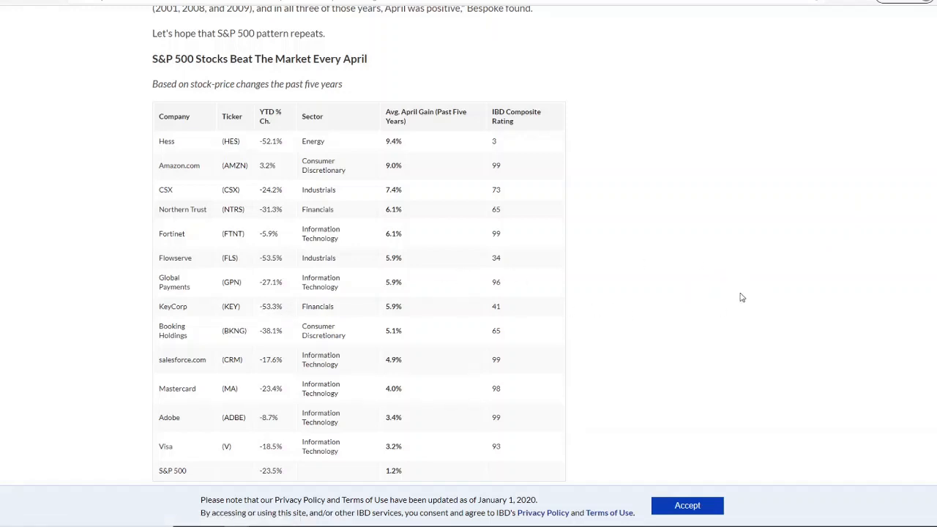
{"action": "mouse_move", "coordinate": [422, 392]}
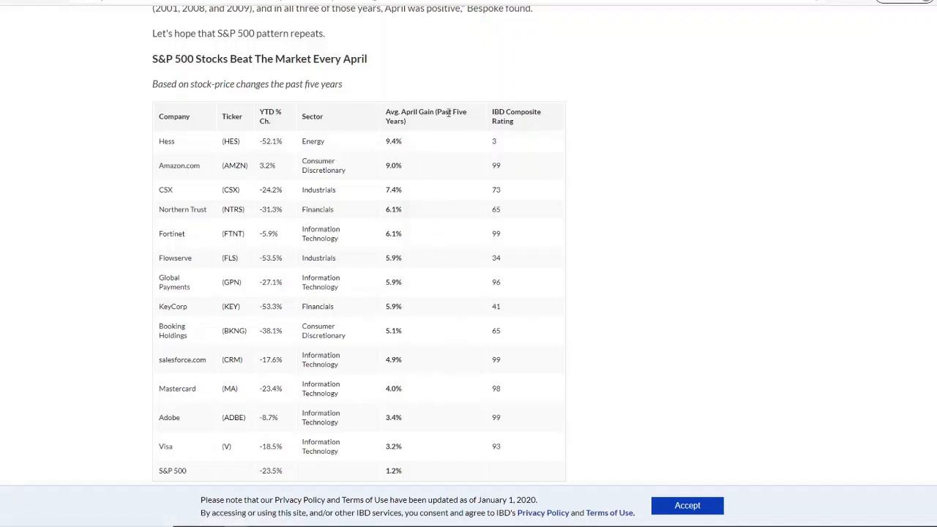
{"action": "mouse_move", "coordinate": [395, 172]}
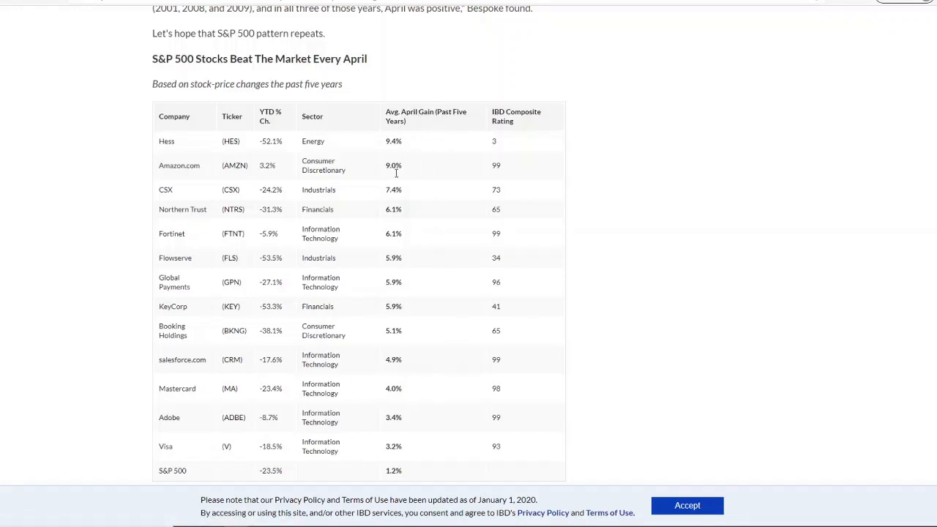
{"action": "mouse_move", "coordinate": [635, 292]}
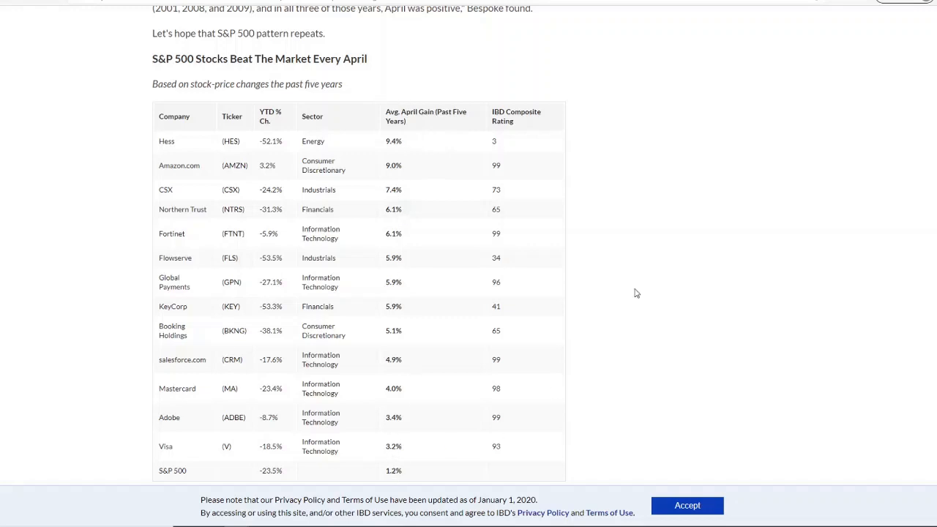
{"action": "mouse_move", "coordinate": [457, 151]}
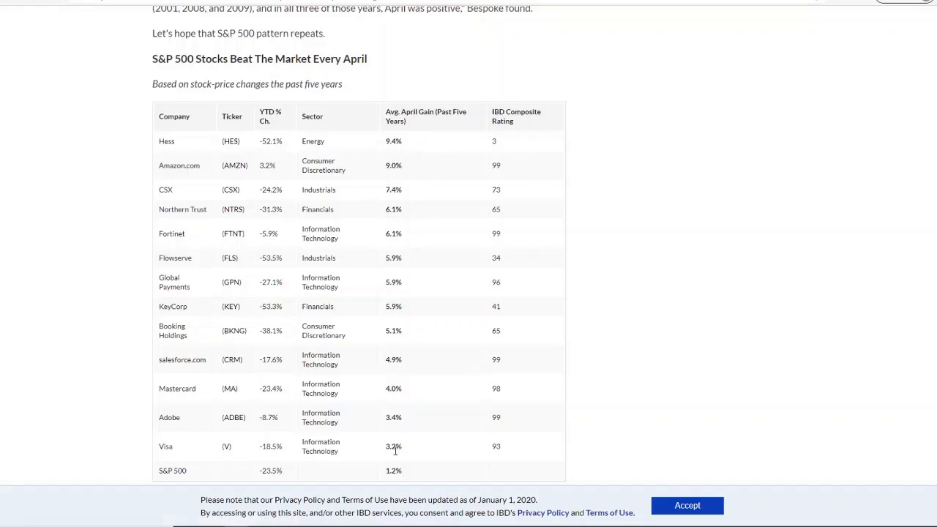
{"action": "mouse_move", "coordinate": [393, 345]}
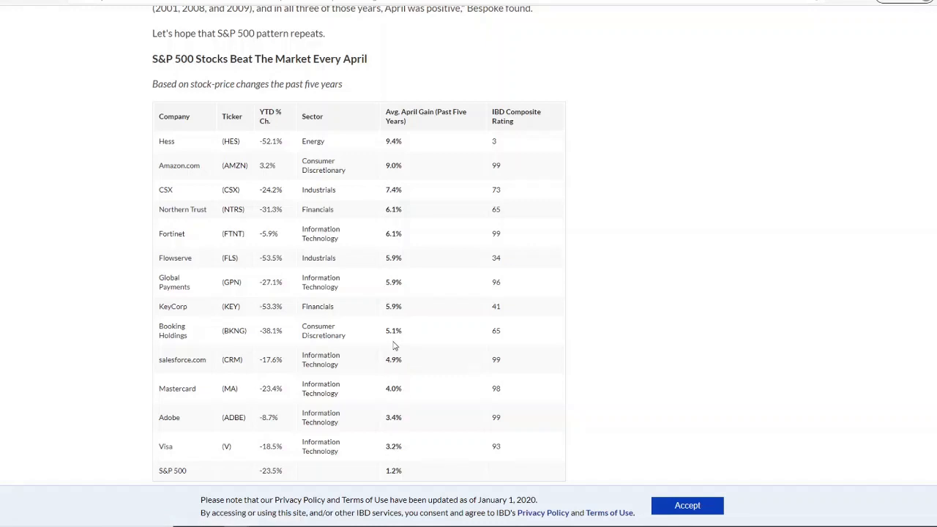
{"action": "mouse_move", "coordinate": [440, 356]}
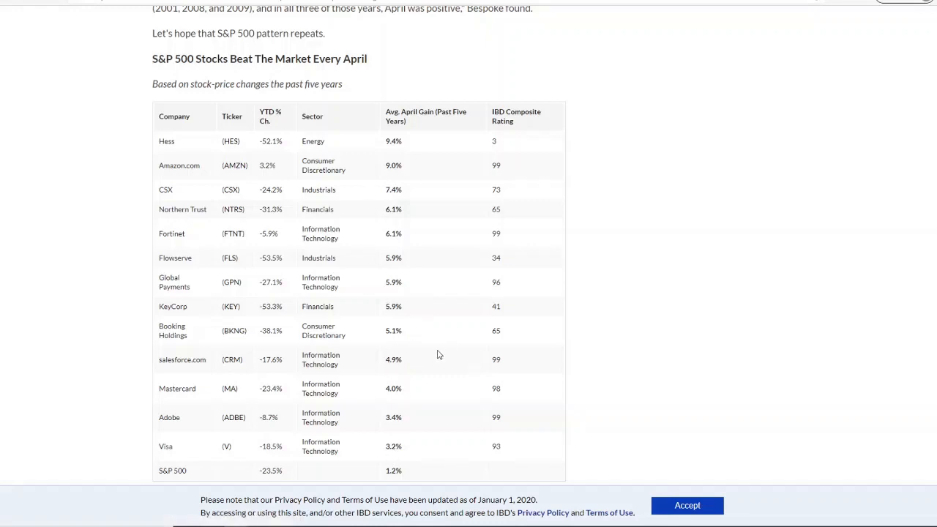
{"action": "mouse_move", "coordinate": [724, 366]}
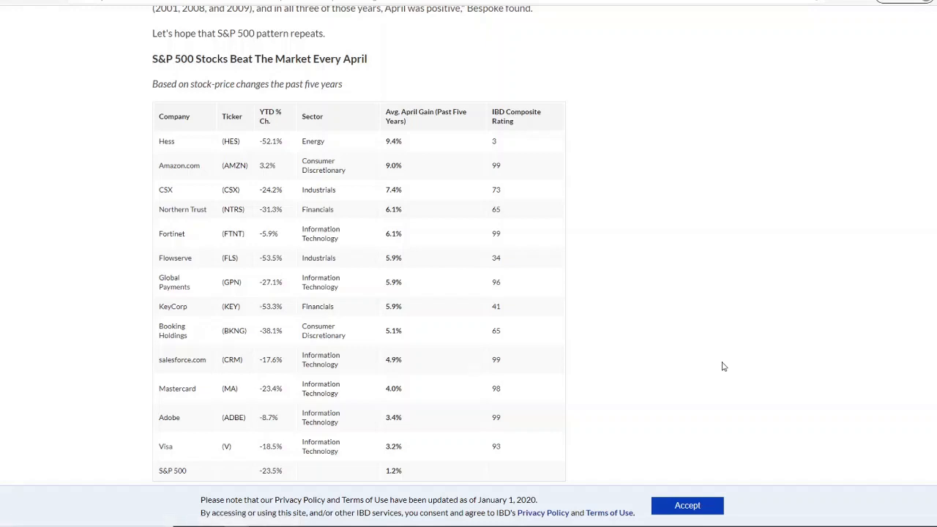
{"action": "mouse_move", "coordinate": [505, 303]}
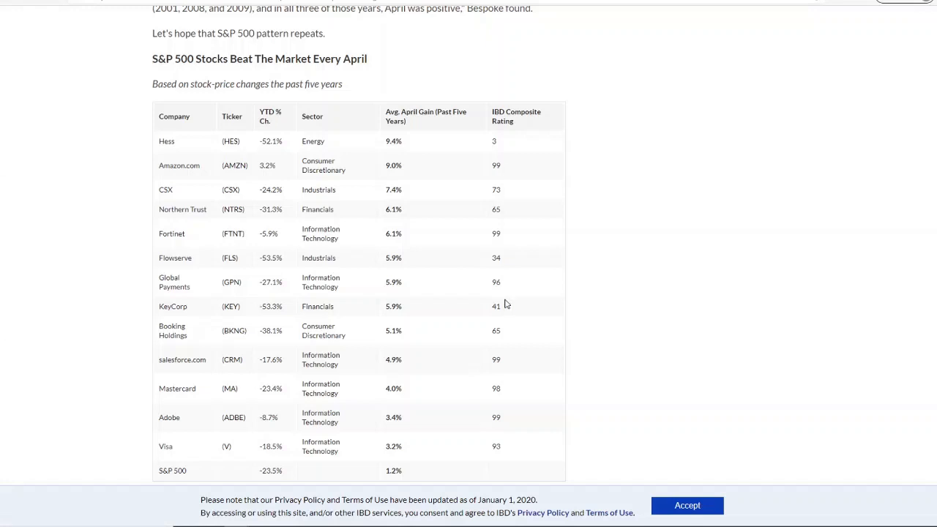
{"action": "mouse_move", "coordinate": [574, 287]}
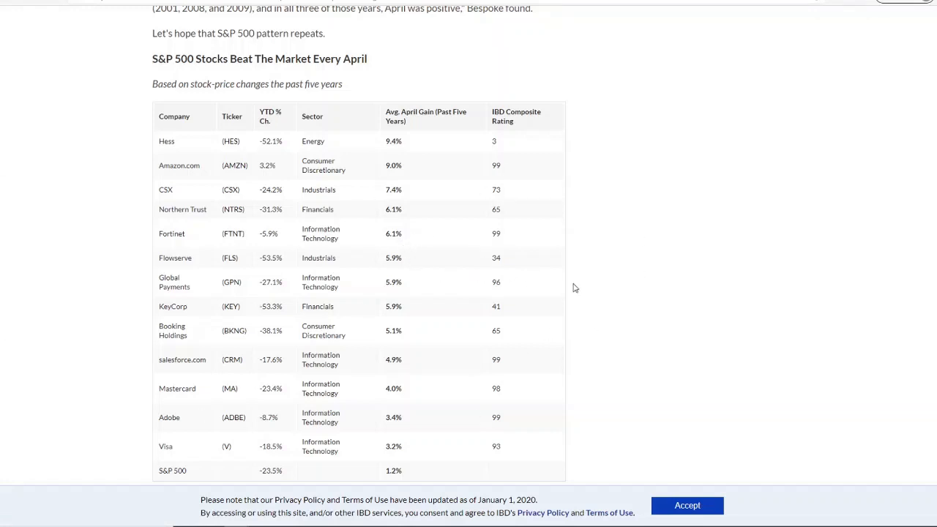
{"action": "mouse_move", "coordinate": [653, 258]}
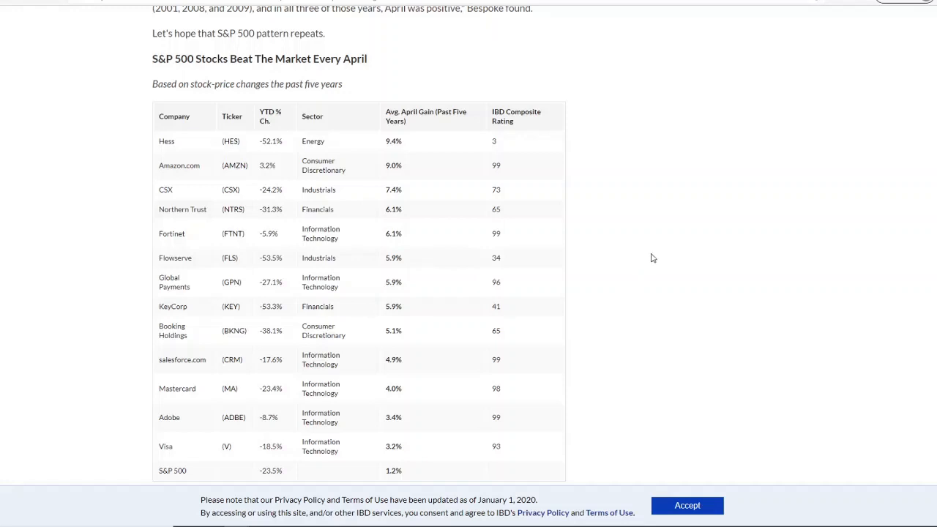
{"action": "mouse_move", "coordinate": [733, 281]}
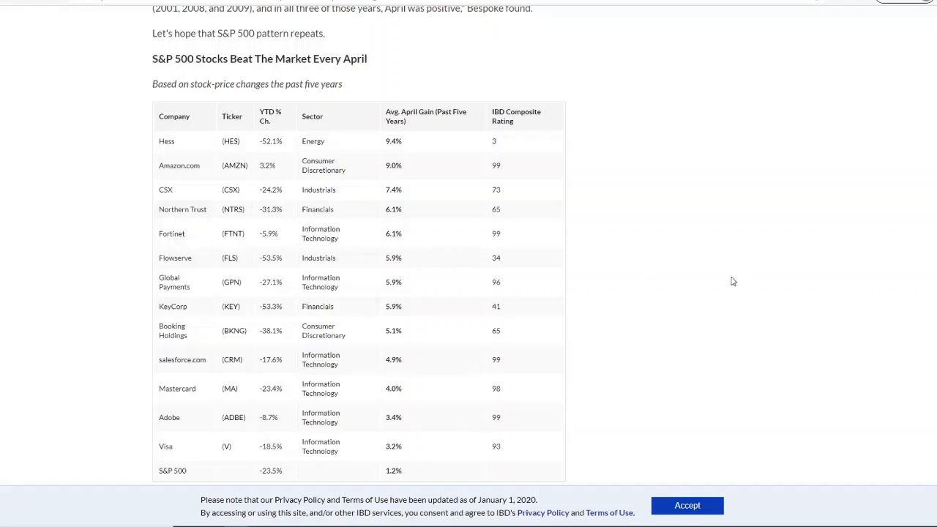
{"action": "mouse_move", "coordinate": [20, 231]}
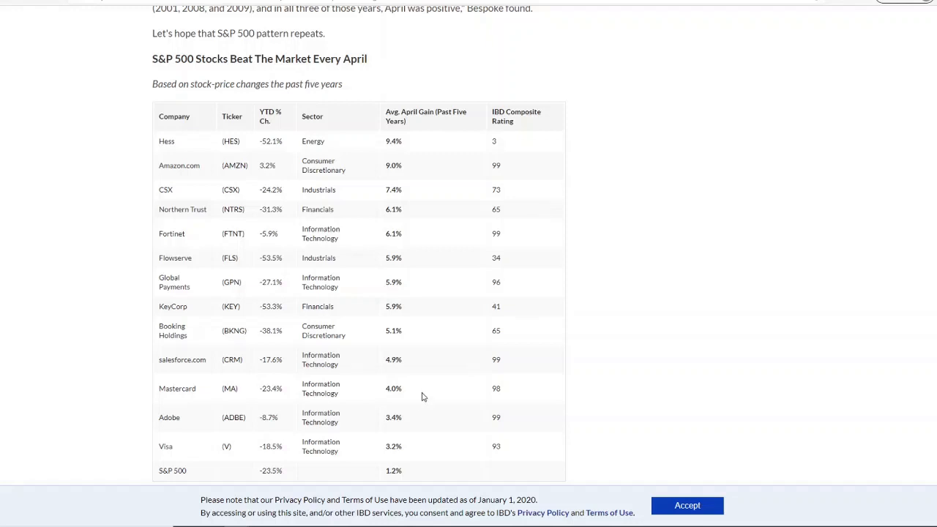
{"action": "mouse_move", "coordinate": [470, 363]}
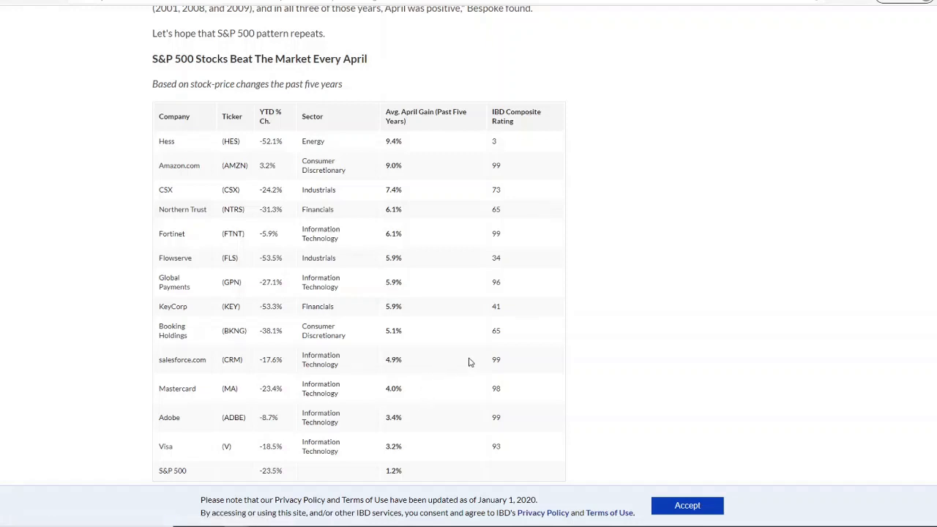
{"action": "mouse_move", "coordinate": [559, 401]}
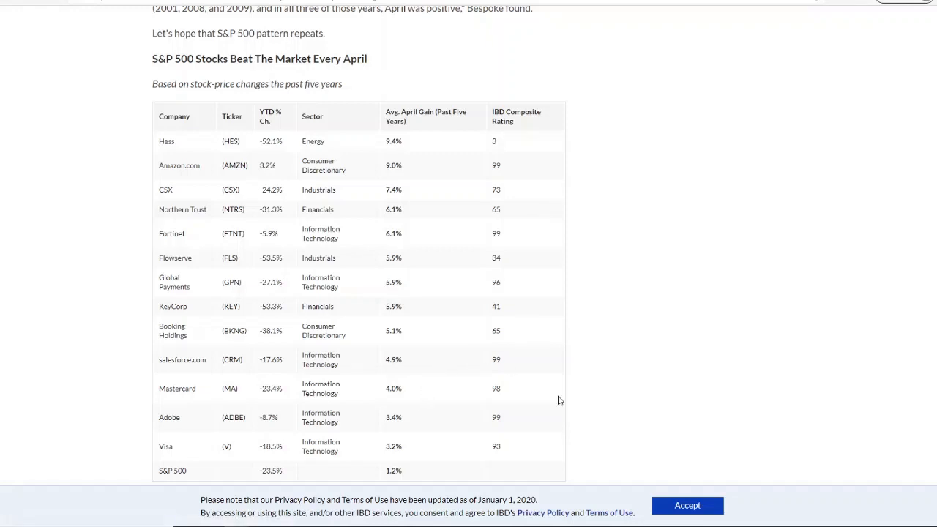
{"action": "mouse_move", "coordinate": [831, 347]}
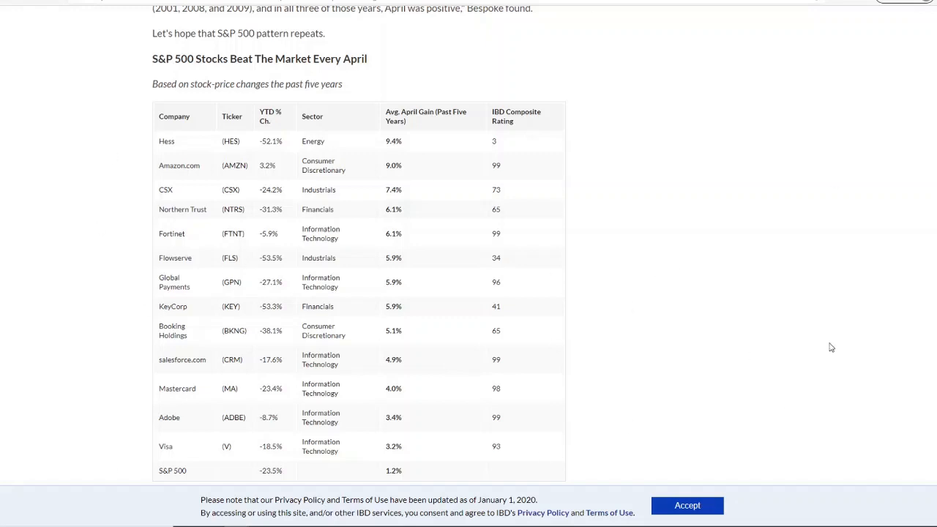
{"action": "mouse_move", "coordinate": [682, 328]}
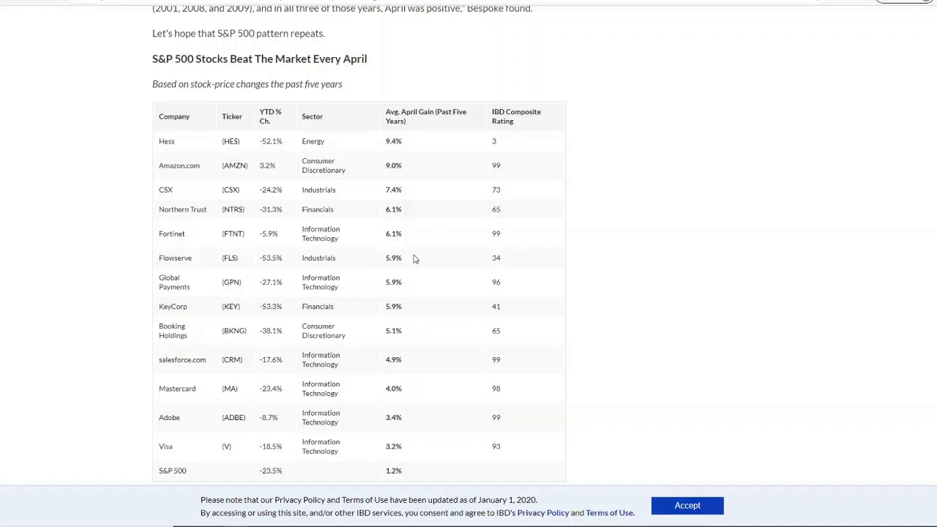
{"action": "mouse_move", "coordinate": [407, 178]}
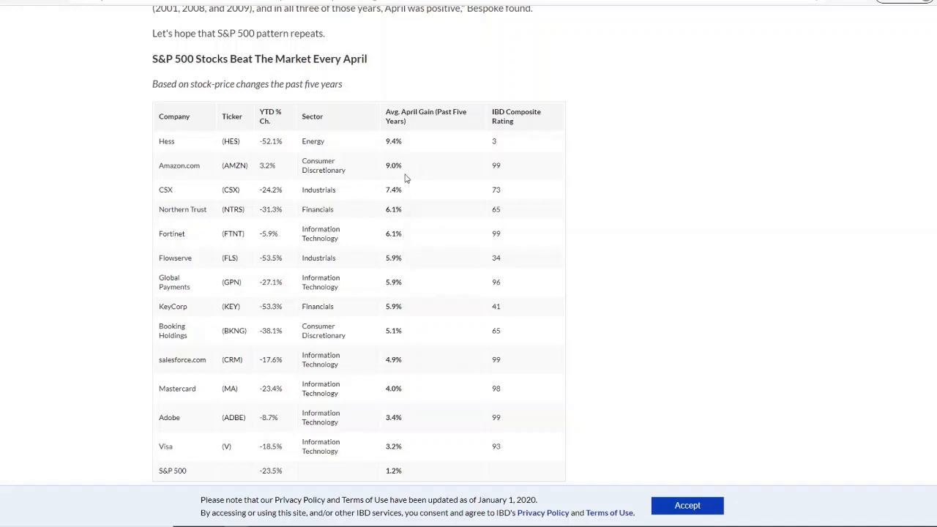
{"action": "mouse_move", "coordinate": [325, 284]}
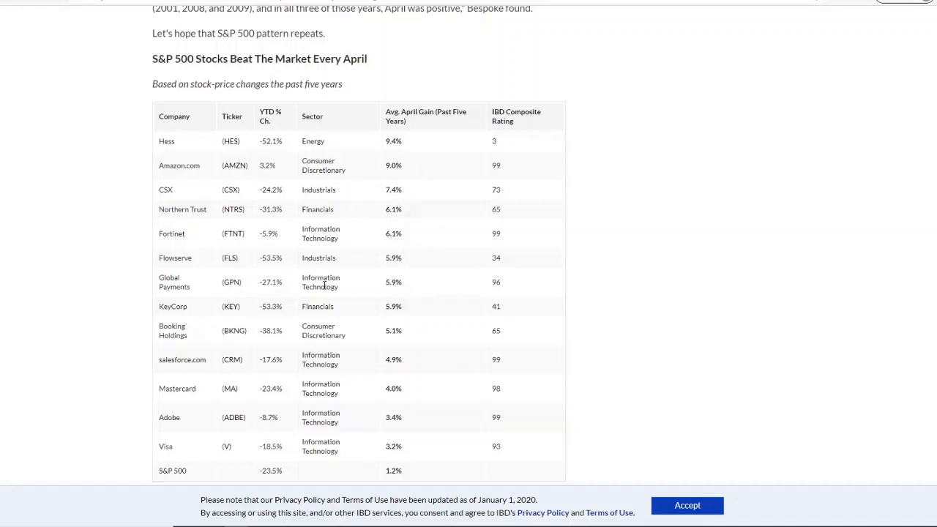
{"action": "mouse_move", "coordinate": [178, 336]}
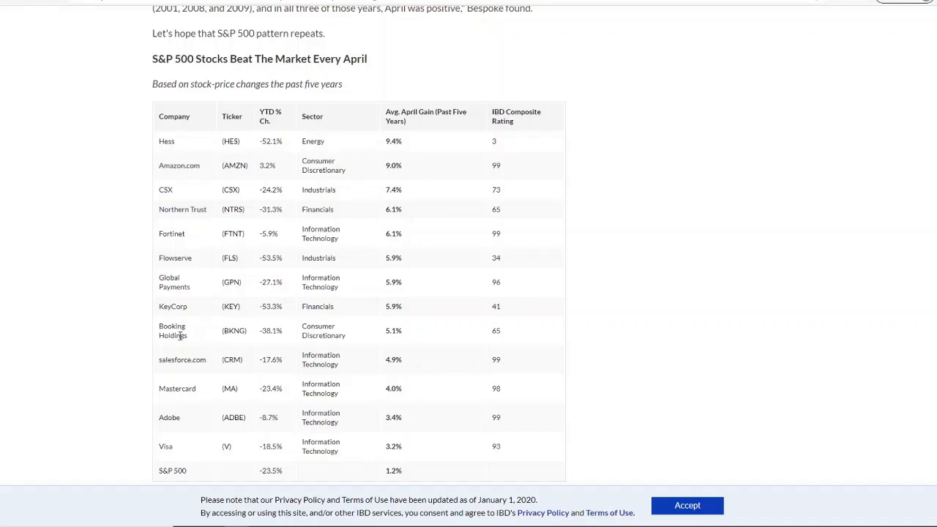
{"action": "mouse_move", "coordinate": [291, 351]}
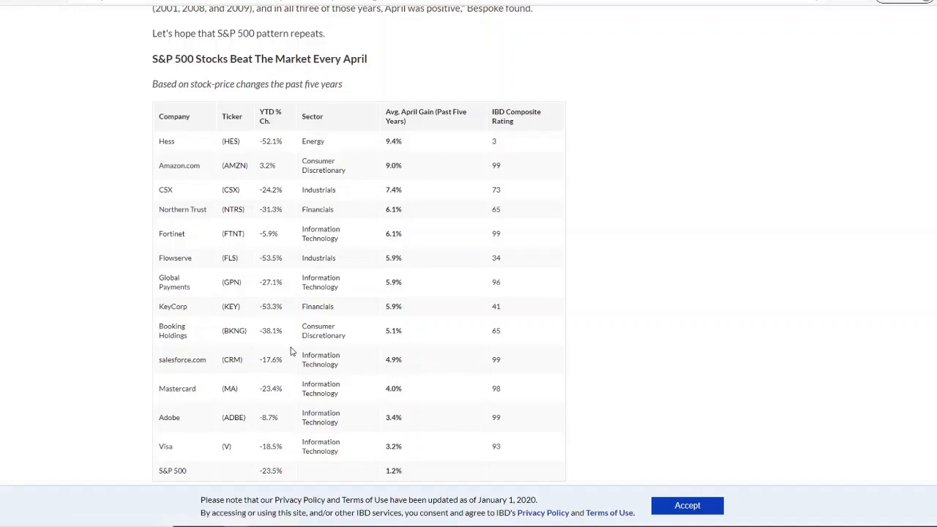
{"action": "mouse_move", "coordinate": [328, 325]}
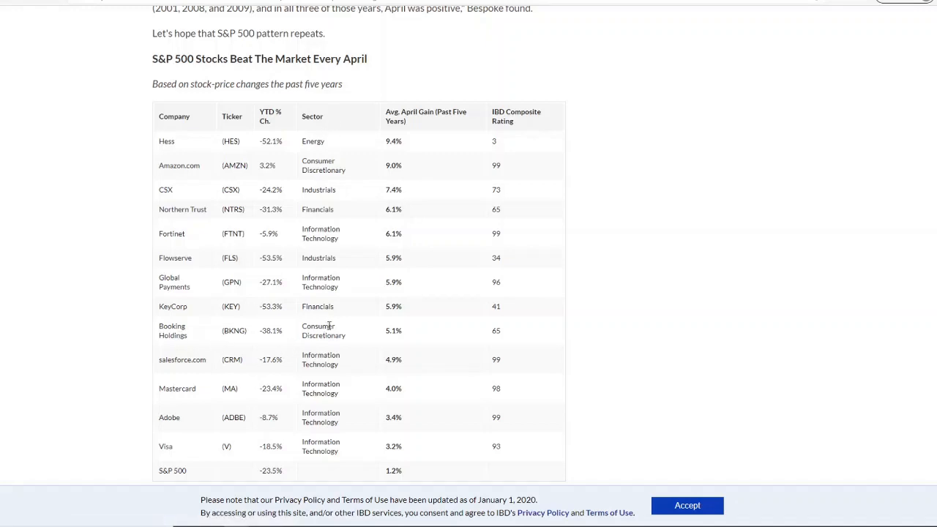
{"action": "mouse_move", "coordinate": [386, 331]}
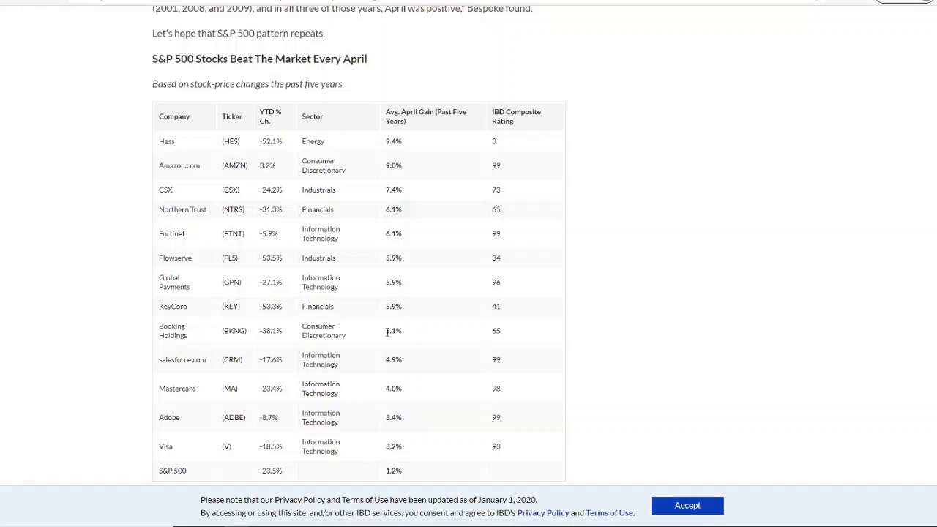
Select Booking Holdings' 5.1% average April gain in the S&P 500 April table.
{"action": "double_click", "coordinate": [393, 331]}
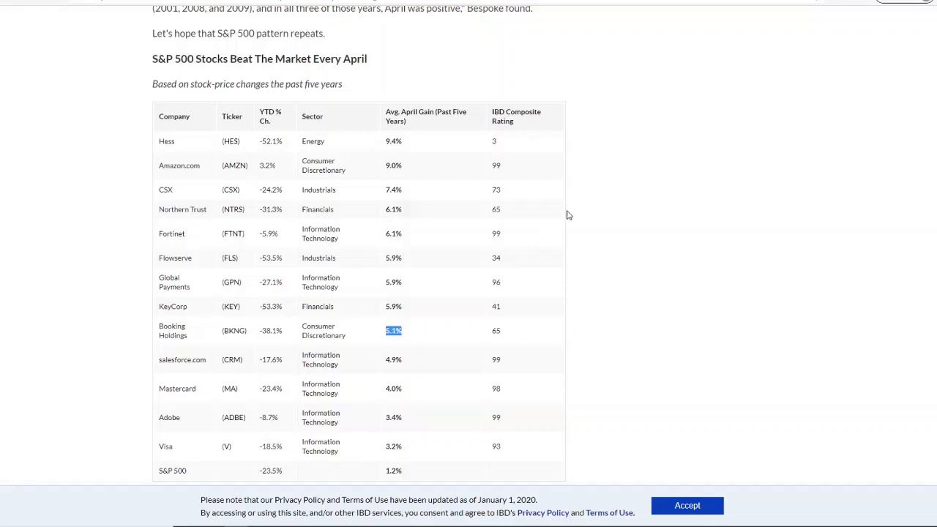
{"action": "mouse_move", "coordinate": [848, 236]}
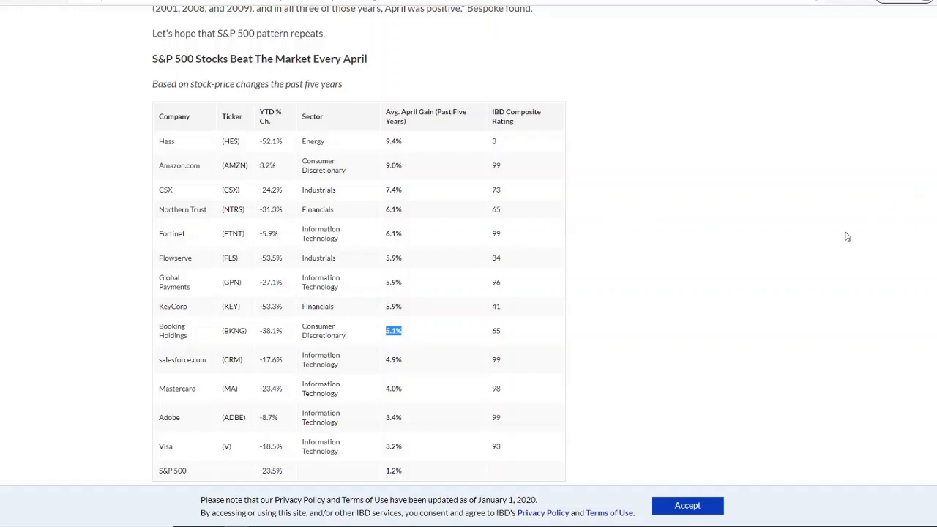
{"action": "mouse_move", "coordinate": [778, 277]}
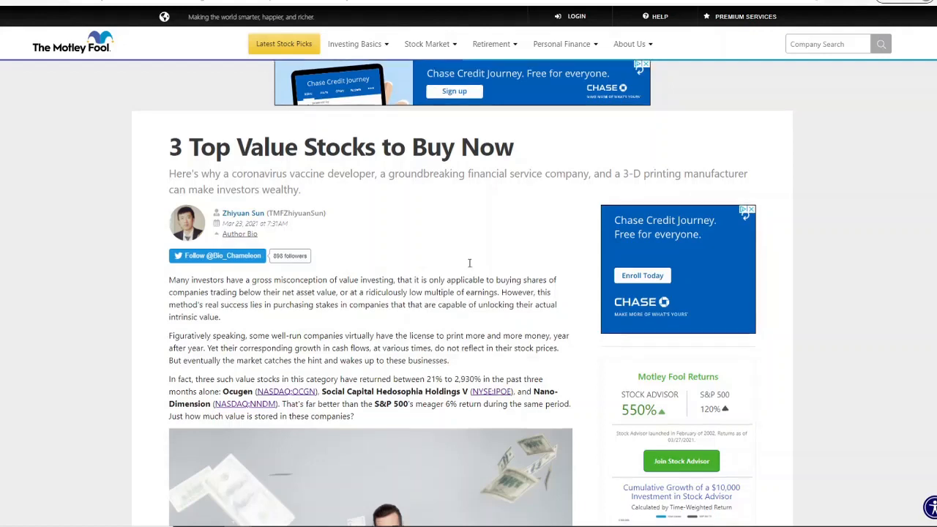
Scroll the '3 Top Value Stocks to Buy Now' article past Ocugen and Social Capital to Nano-Dimension.
{"action": "scroll", "scroll_direction": "down", "scroll_amount": 3}
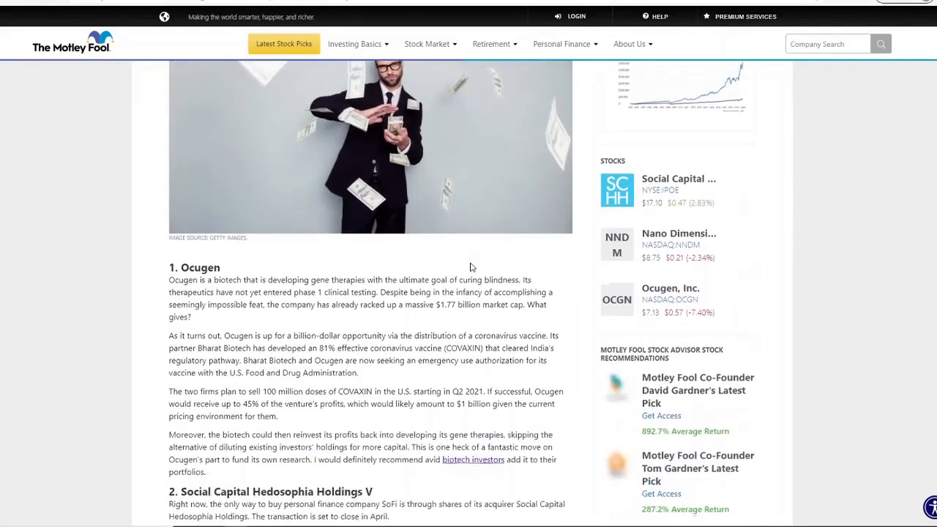
{"action": "scroll", "scroll_direction": "down", "scroll_amount": 3}
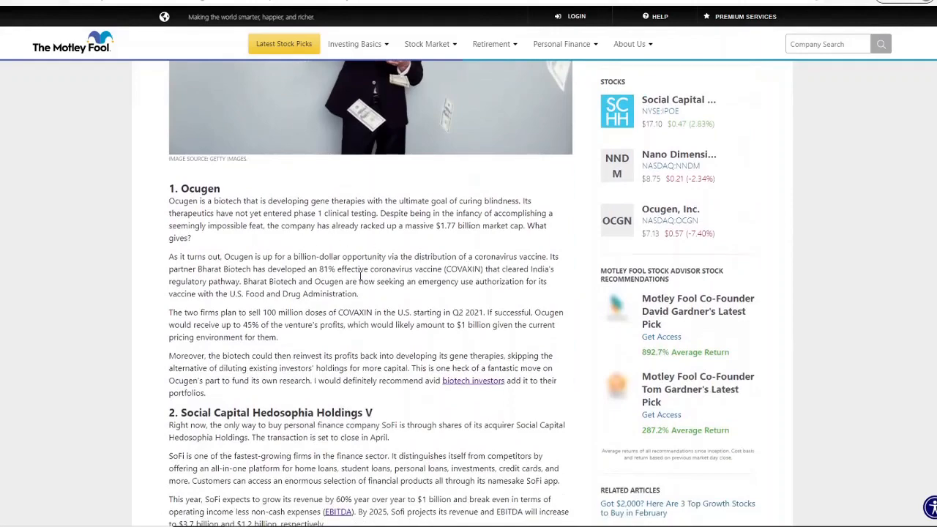
{"action": "scroll", "scroll_direction": "down", "scroll_amount": 3}
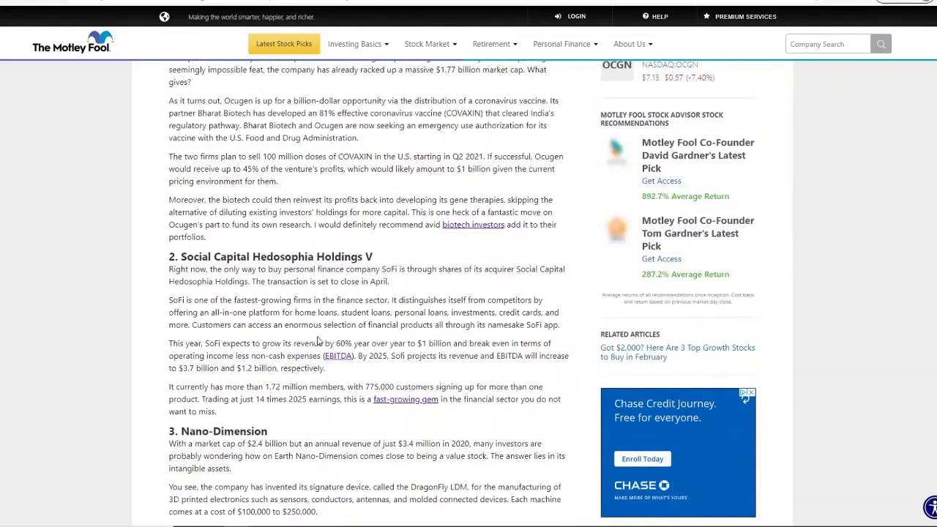
{"action": "scroll", "scroll_direction": "down", "scroll_amount": 3}
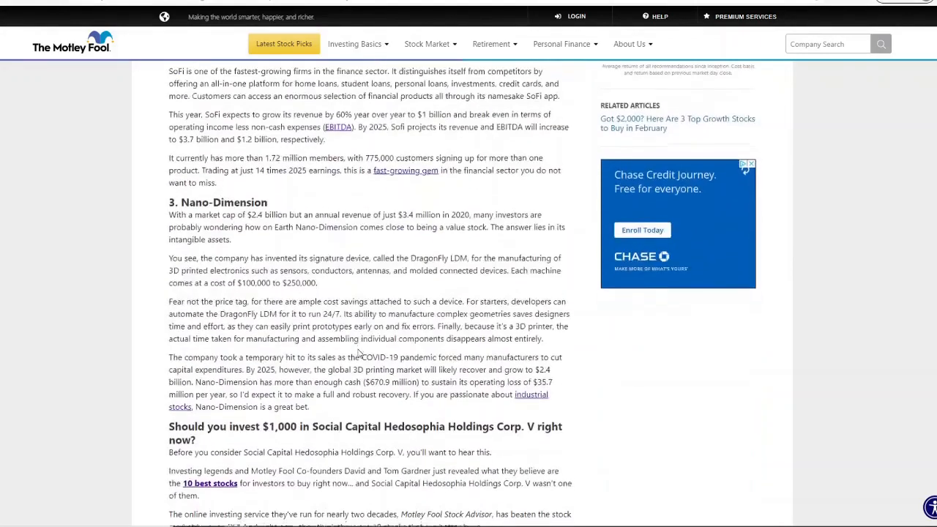
{"action": "scroll", "scroll_direction": "down", "scroll_amount": 3}
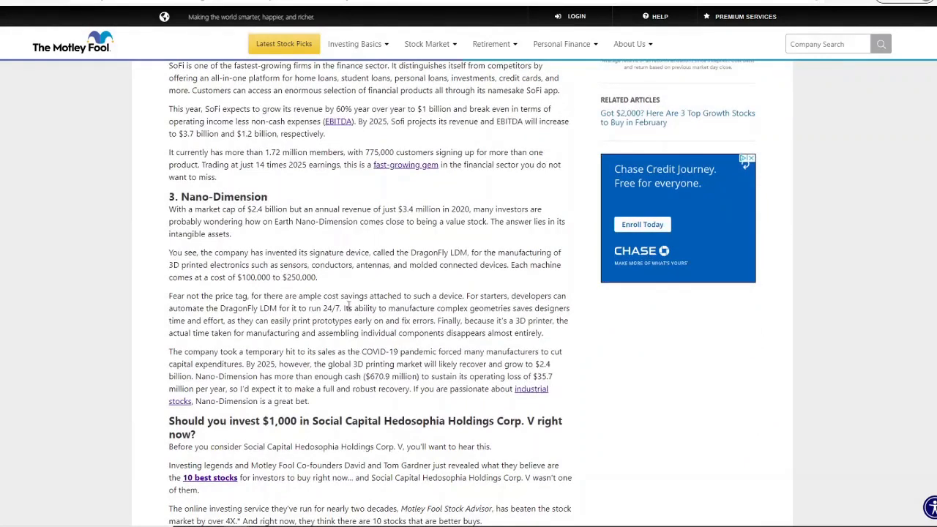
{"action": "mouse_move", "coordinate": [328, 296]}
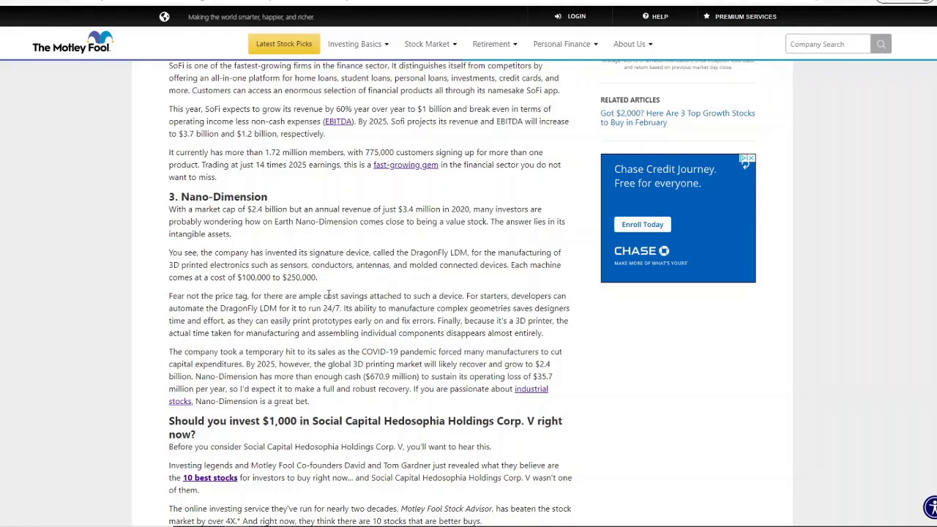
{"action": "mouse_move", "coordinate": [332, 293]}
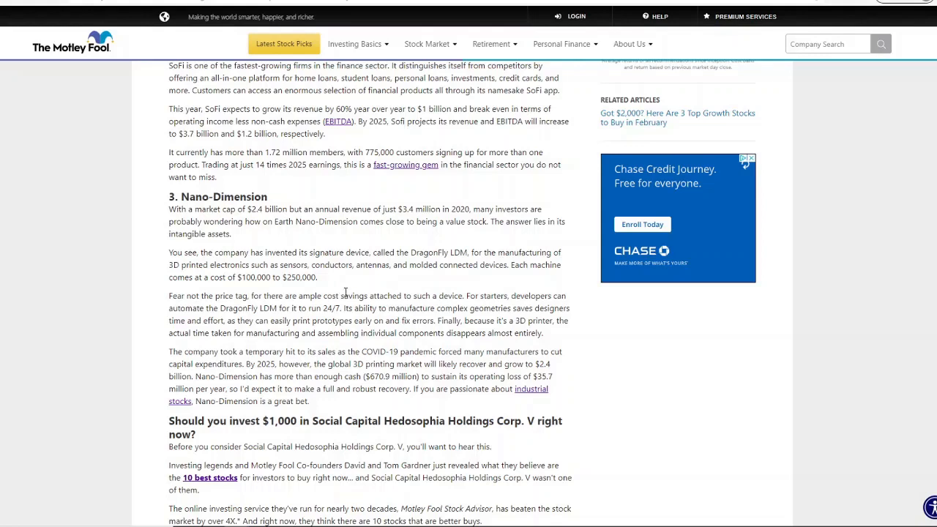
{"action": "mouse_move", "coordinate": [344, 291]}
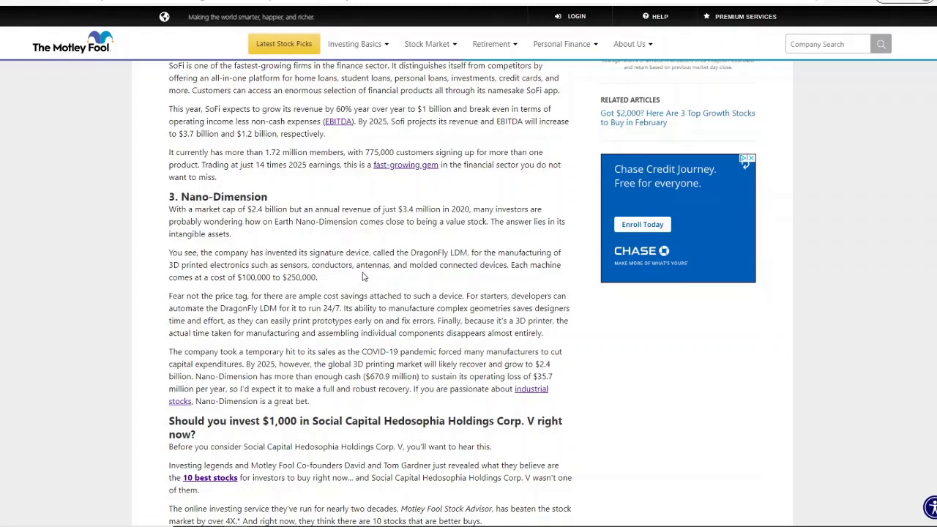
{"action": "mouse_move", "coordinate": [366, 304]}
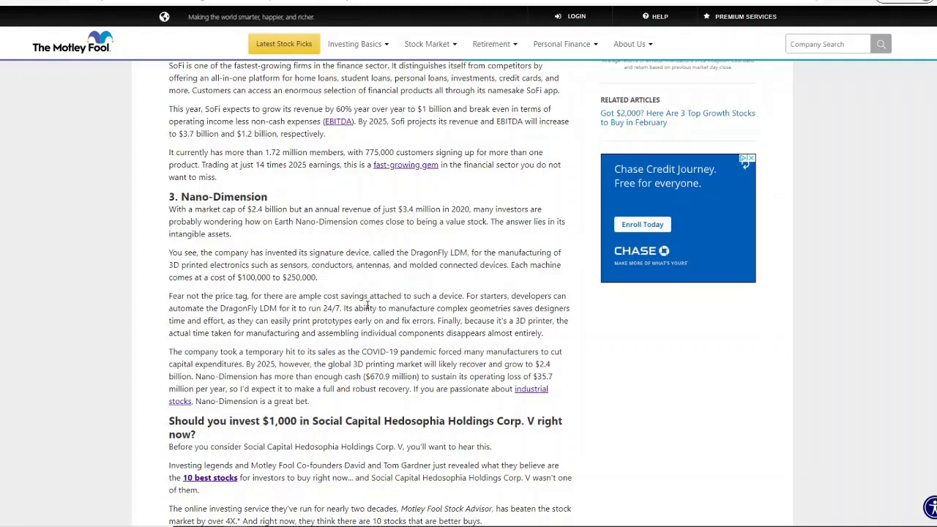
{"action": "mouse_move", "coordinate": [364, 308]}
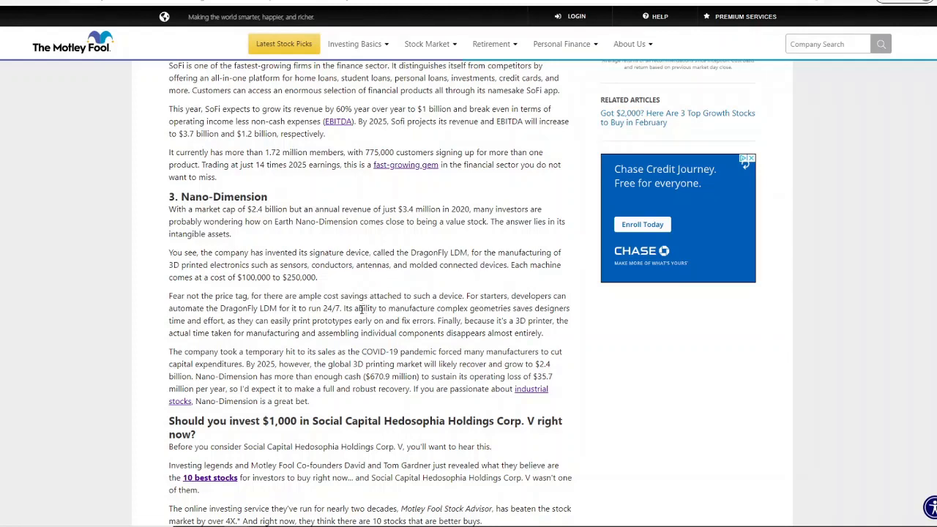
{"action": "mouse_move", "coordinate": [533, 401]}
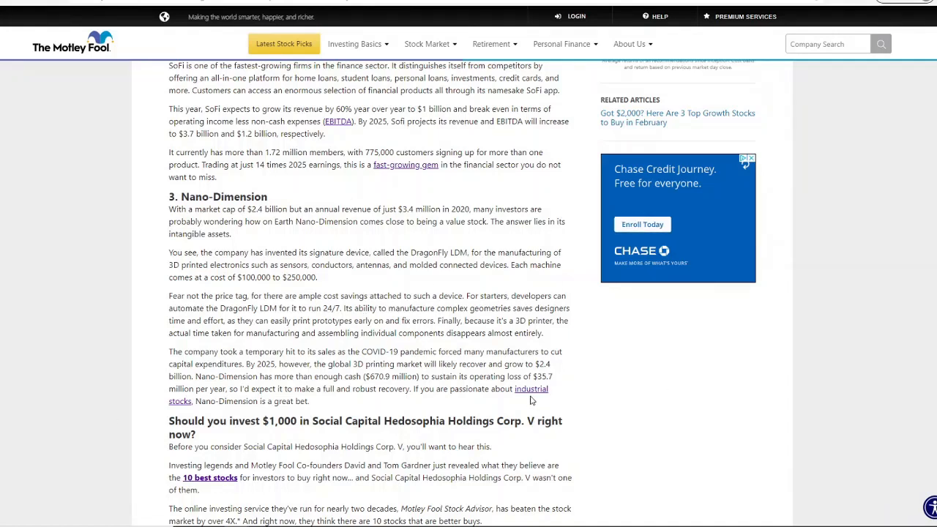
{"action": "mouse_move", "coordinate": [553, 358]}
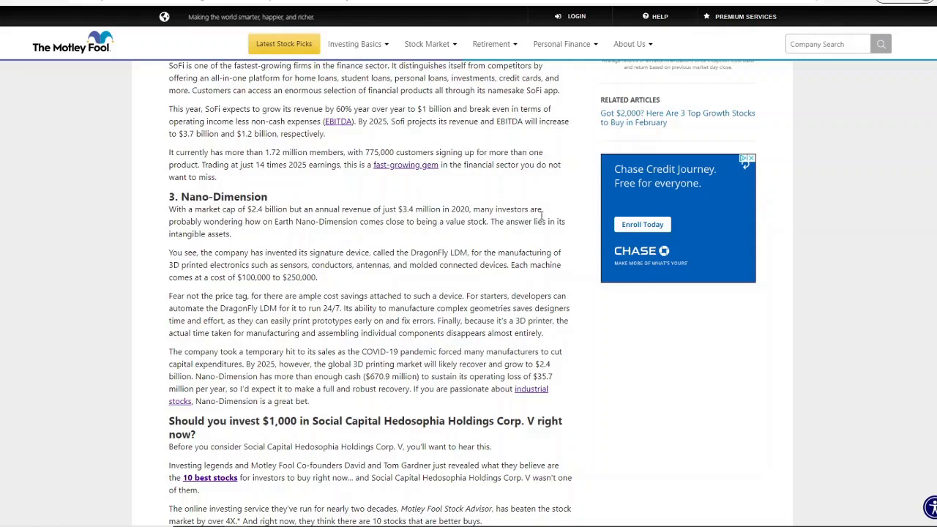
{"action": "mouse_move", "coordinate": [528, 240]}
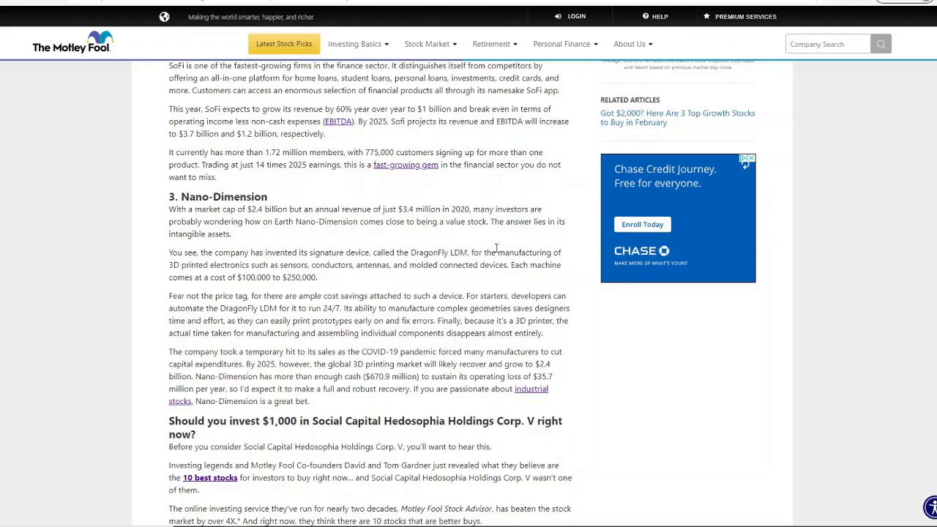
{"action": "mouse_move", "coordinate": [498, 250]}
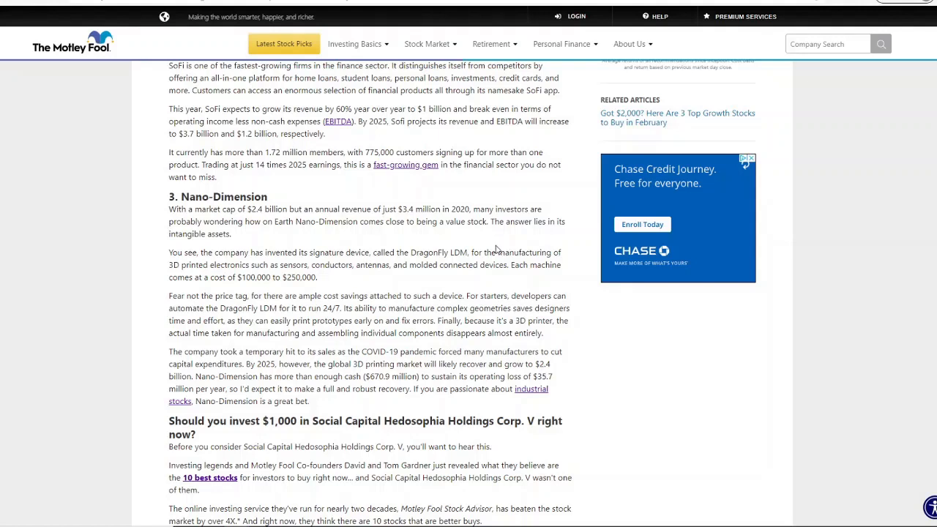
{"action": "mouse_move", "coordinate": [293, 372]}
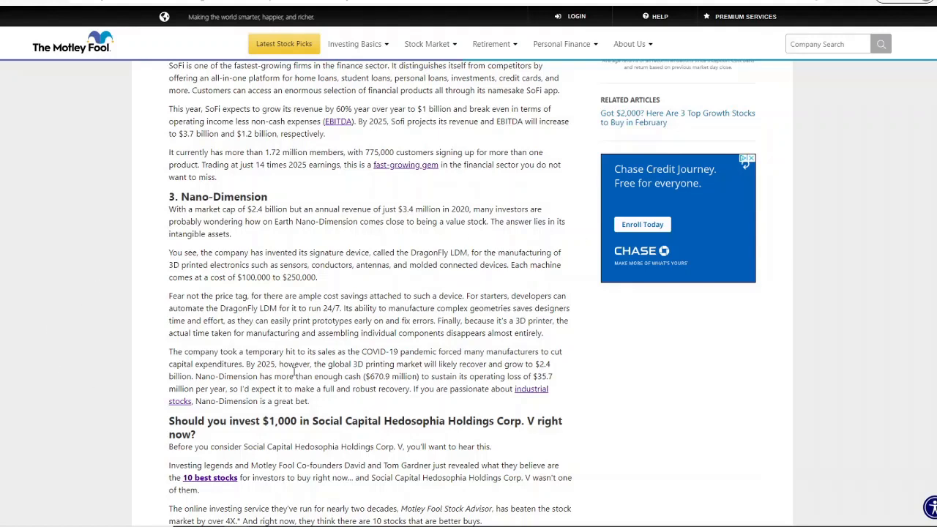
{"action": "mouse_move", "coordinate": [296, 366]}
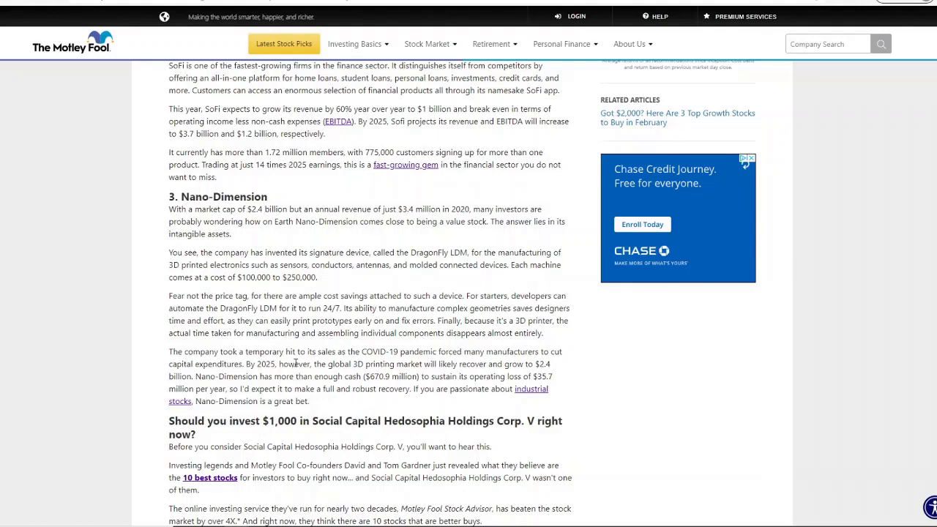
{"action": "mouse_move", "coordinate": [377, 323]}
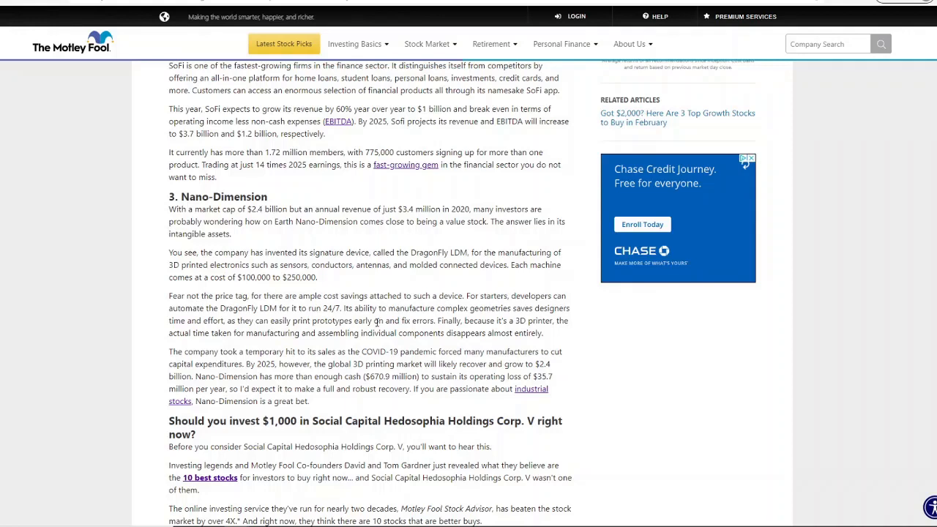
{"action": "mouse_move", "coordinate": [376, 323]}
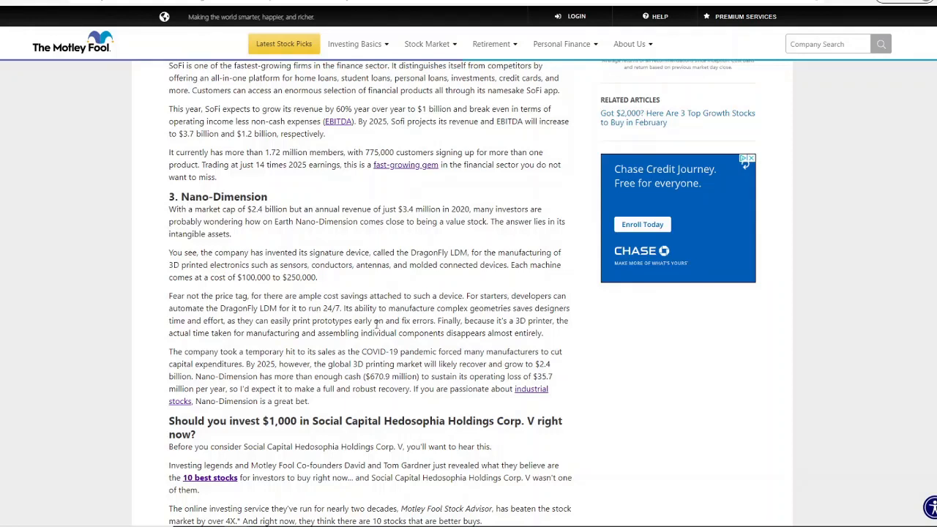
{"action": "mouse_move", "coordinate": [406, 390]}
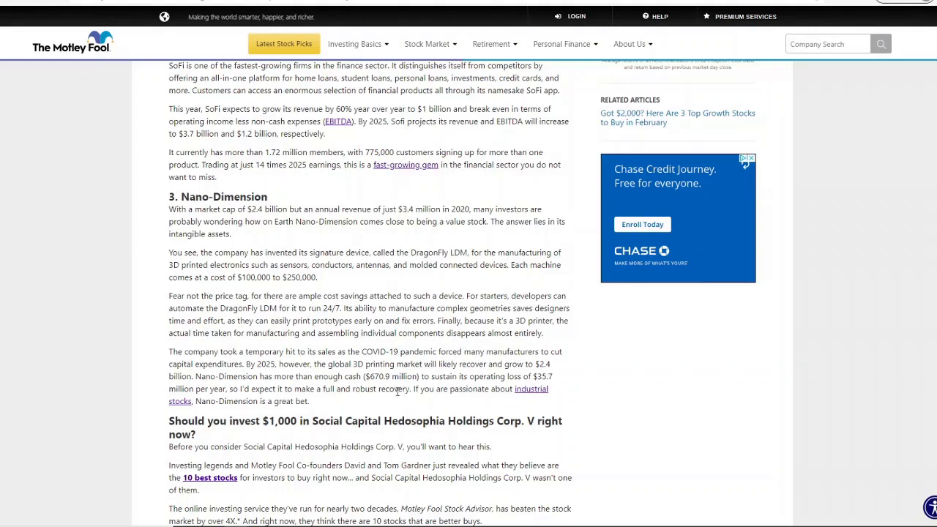
{"action": "mouse_move", "coordinate": [399, 393]}
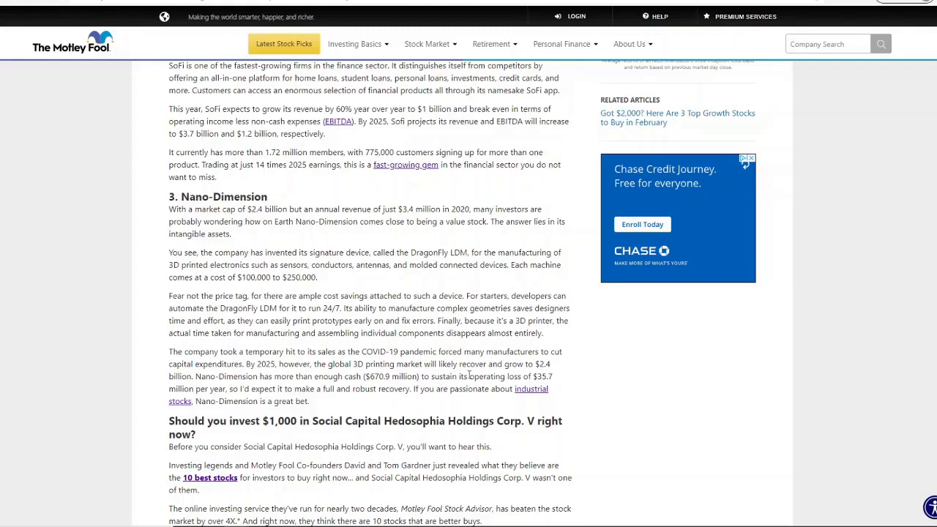
{"action": "mouse_move", "coordinate": [359, 331]}
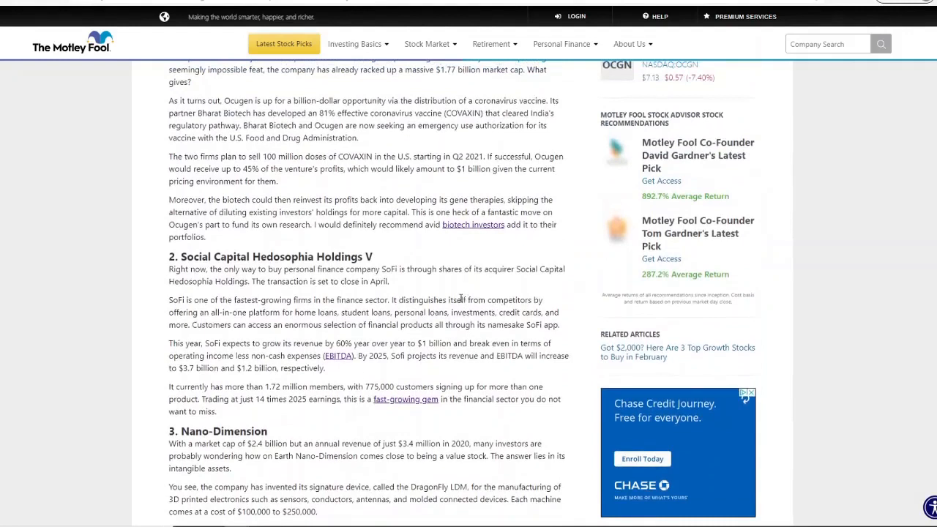
{"action": "mouse_move", "coordinate": [427, 287]}
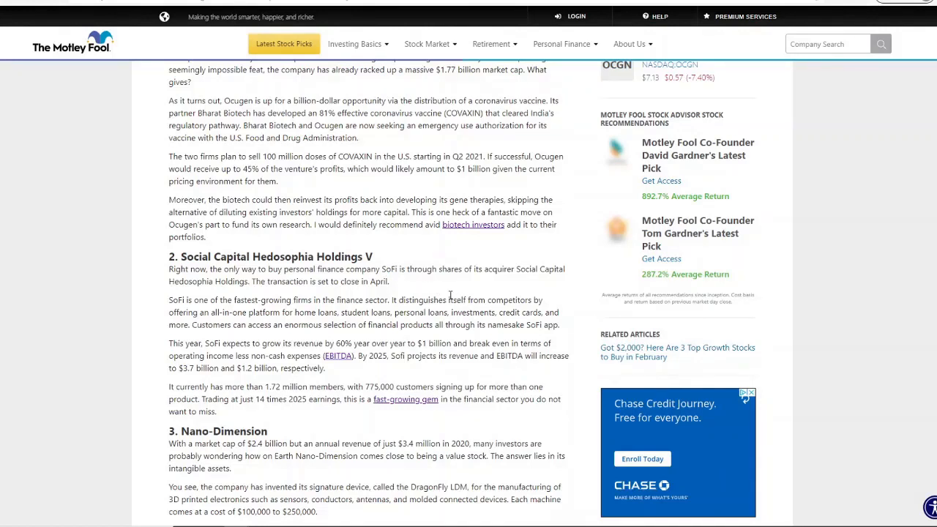
{"action": "mouse_move", "coordinate": [312, 340]}
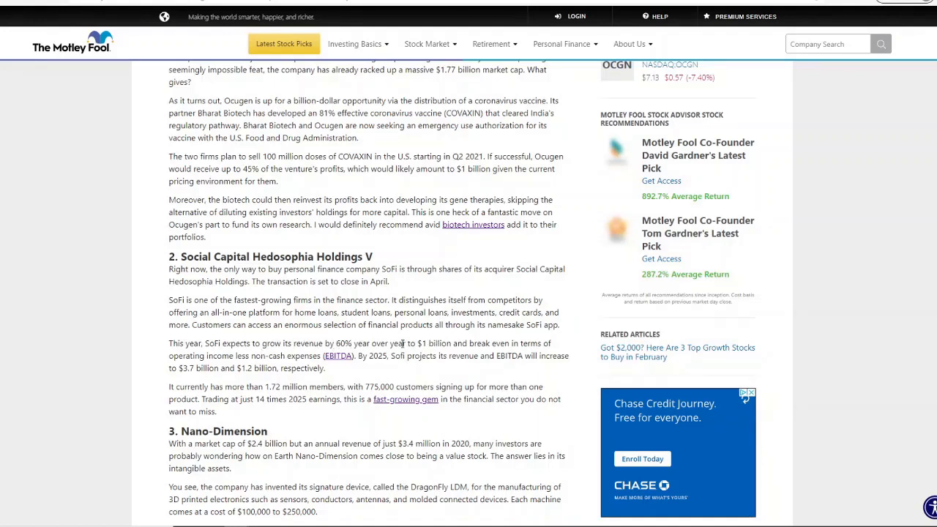
{"action": "mouse_move", "coordinate": [475, 343]}
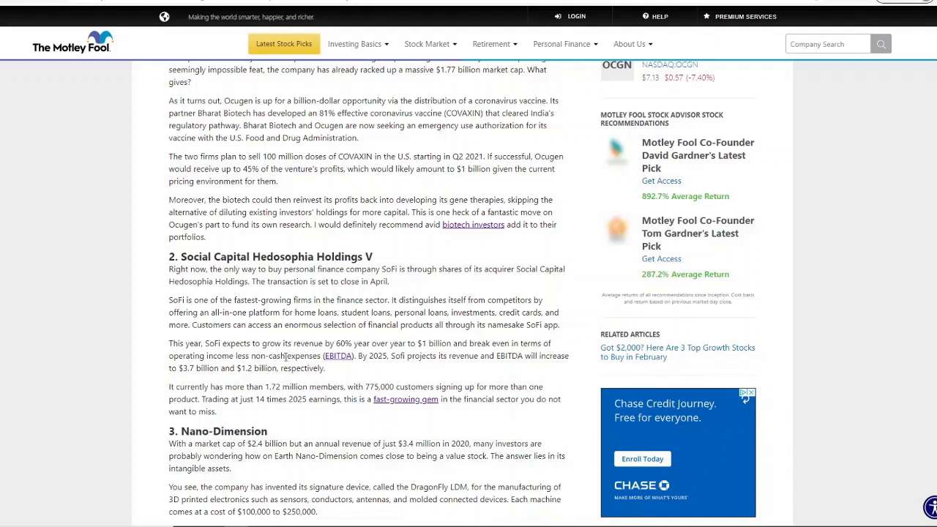
{"action": "mouse_move", "coordinate": [388, 369]}
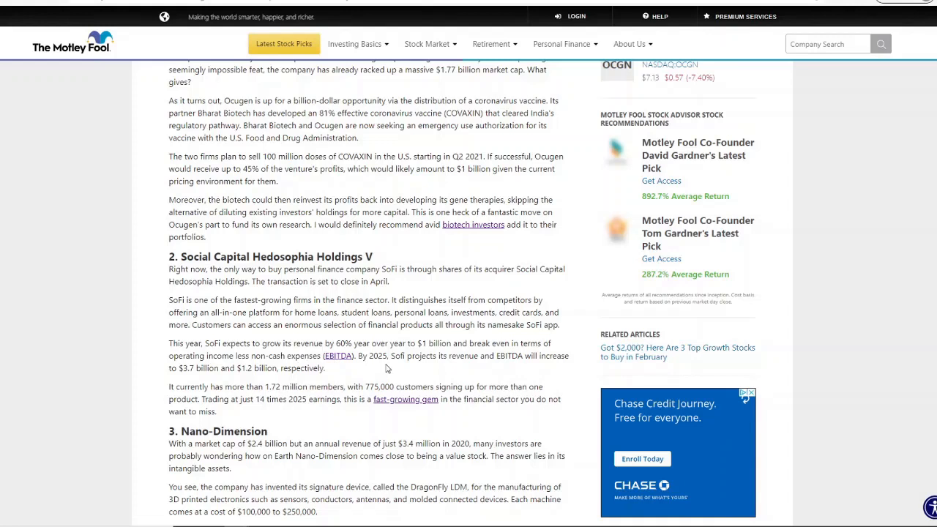
{"action": "mouse_move", "coordinate": [457, 360]}
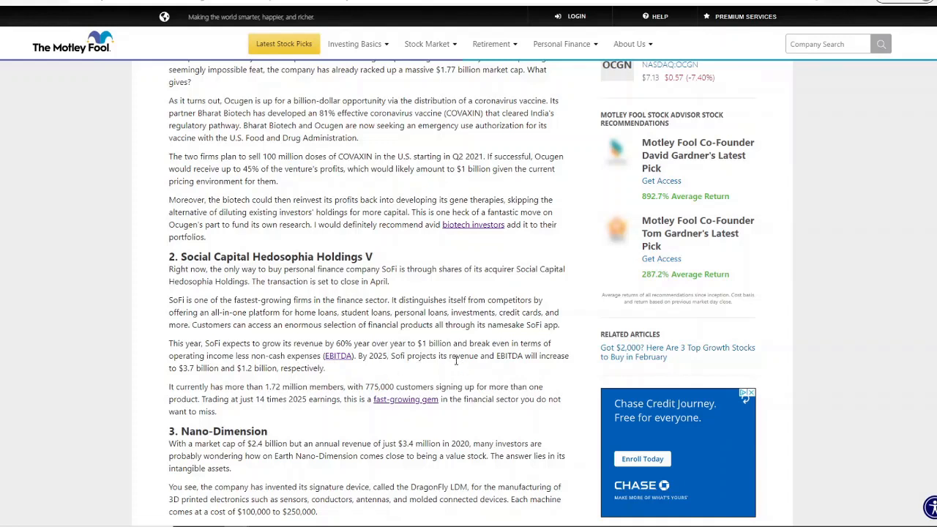
{"action": "mouse_move", "coordinate": [494, 360]}
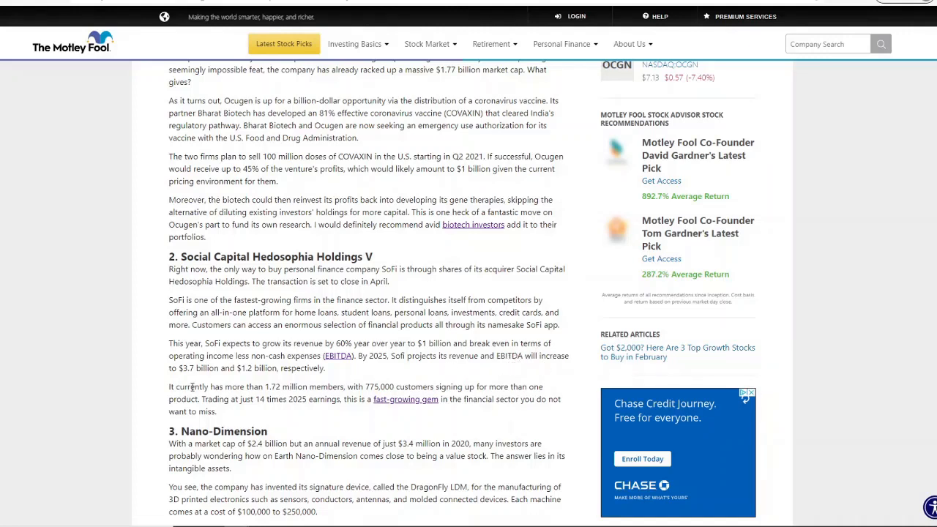
{"action": "mouse_move", "coordinate": [214, 380]}
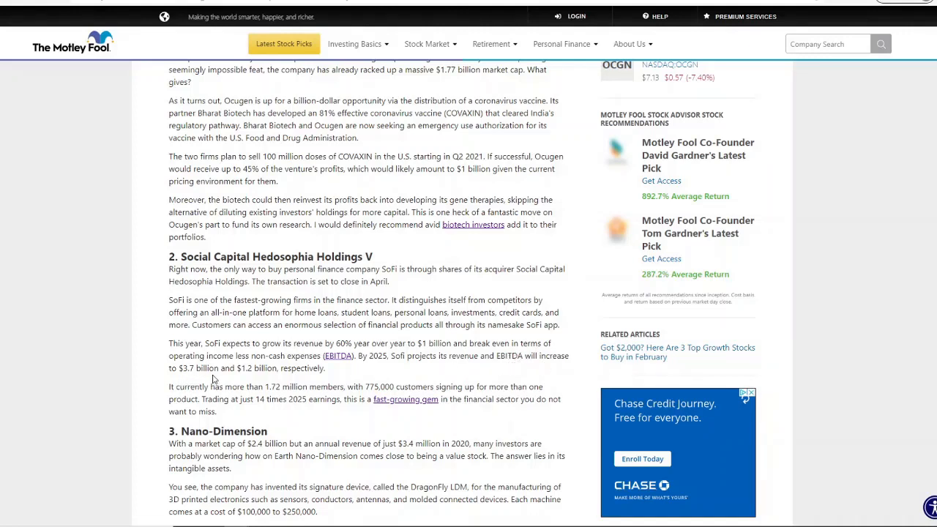
{"action": "mouse_move", "coordinate": [296, 377]}
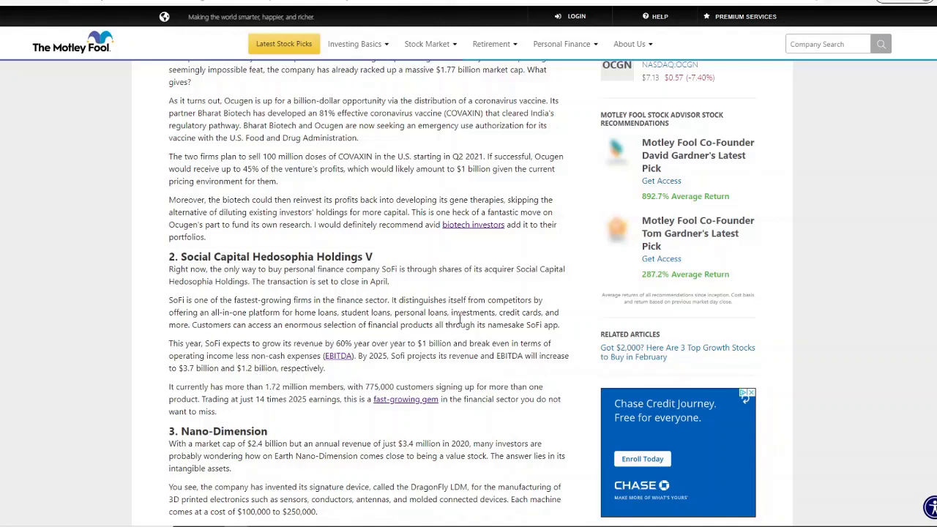
{"action": "mouse_move", "coordinate": [388, 366]}
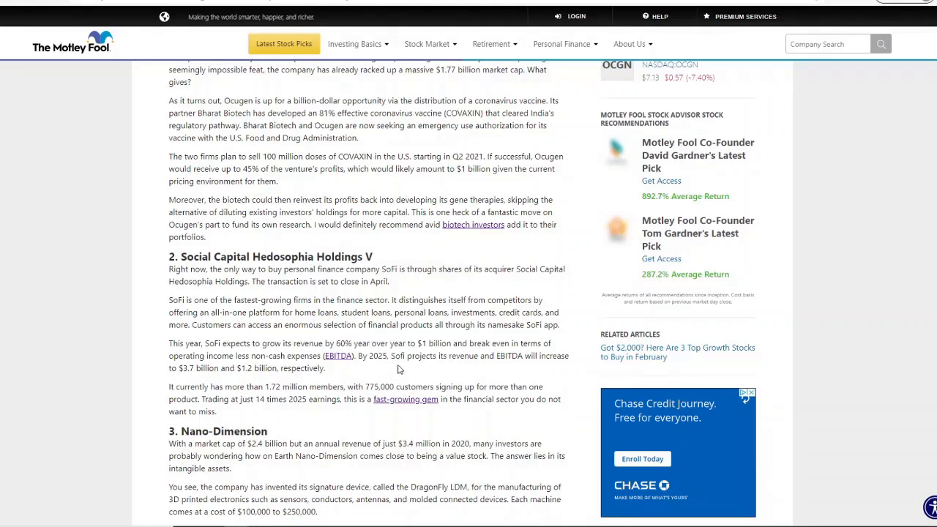
{"action": "double_click", "coordinate": [344, 342]}
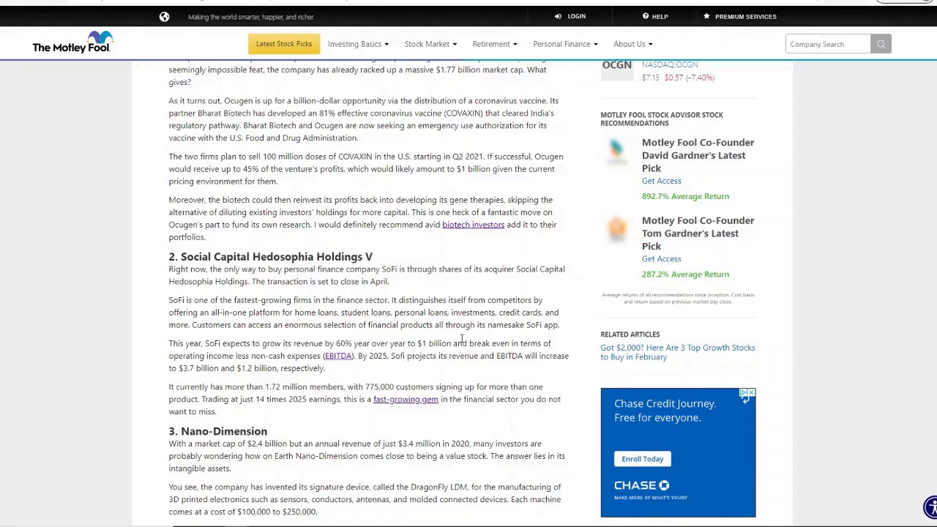
{"action": "mouse_move", "coordinate": [290, 352]}
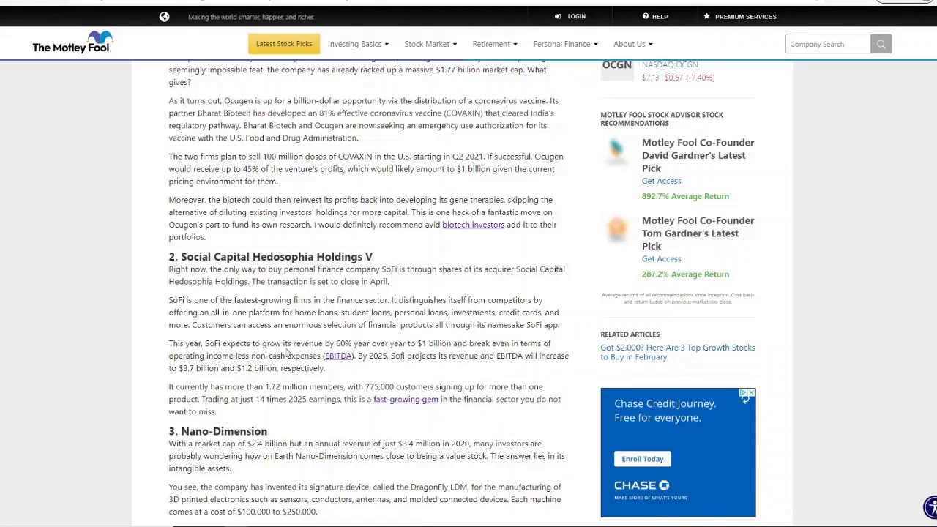
{"action": "double_click", "coordinate": [308, 343]}
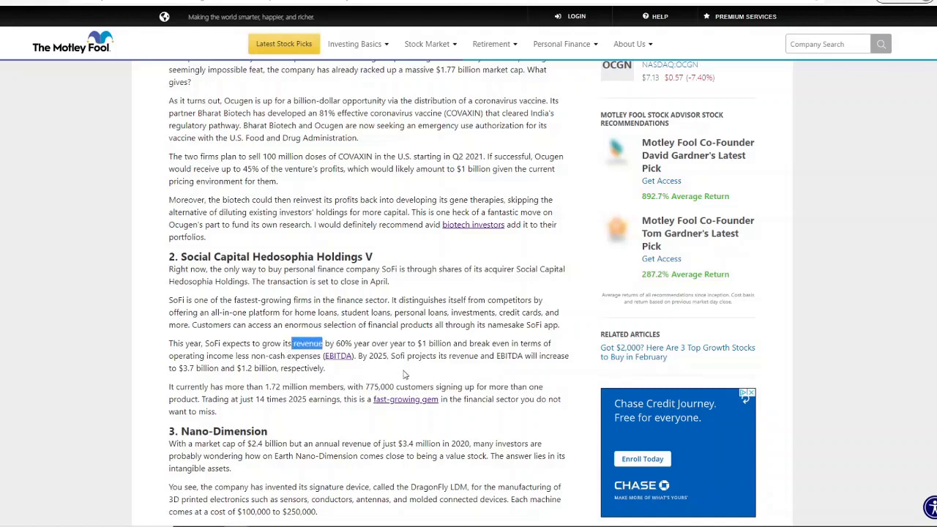
{"action": "mouse_move", "coordinate": [432, 387]}
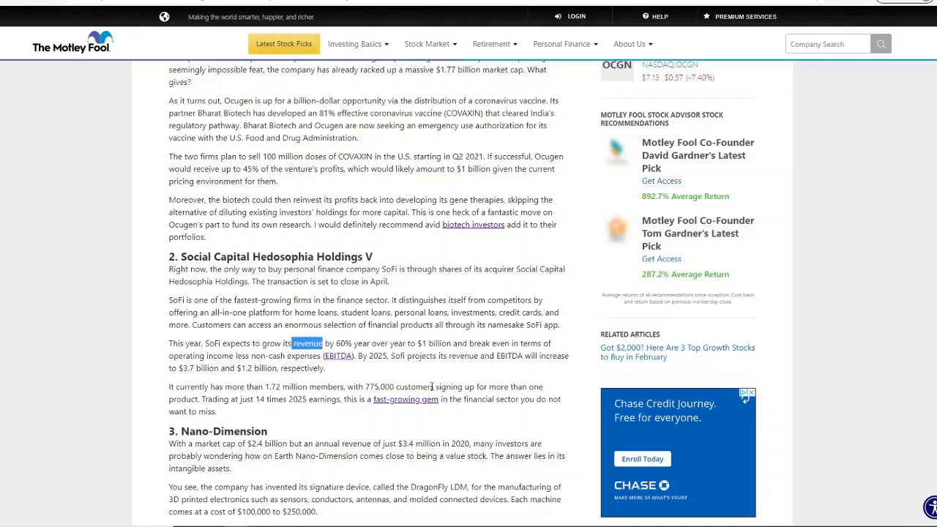
{"action": "mouse_move", "coordinate": [441, 383]}
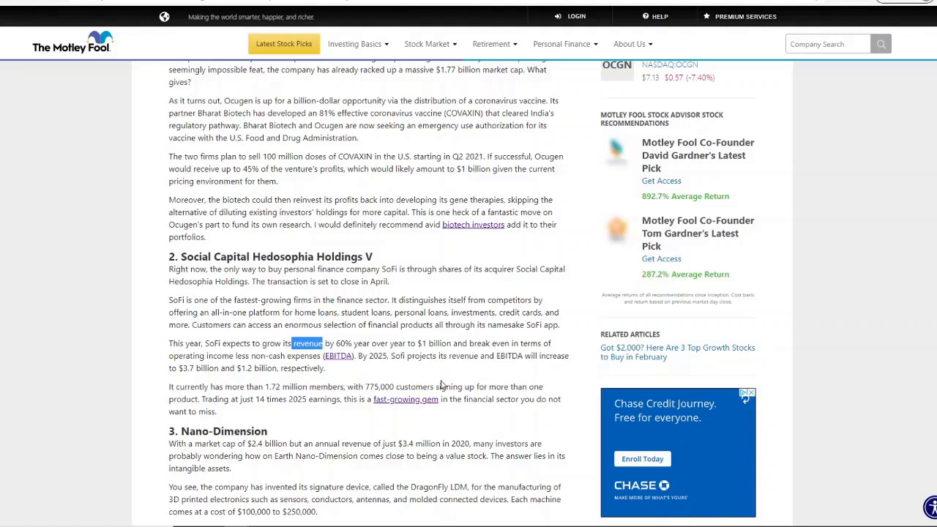
{"action": "mouse_move", "coordinate": [454, 371]}
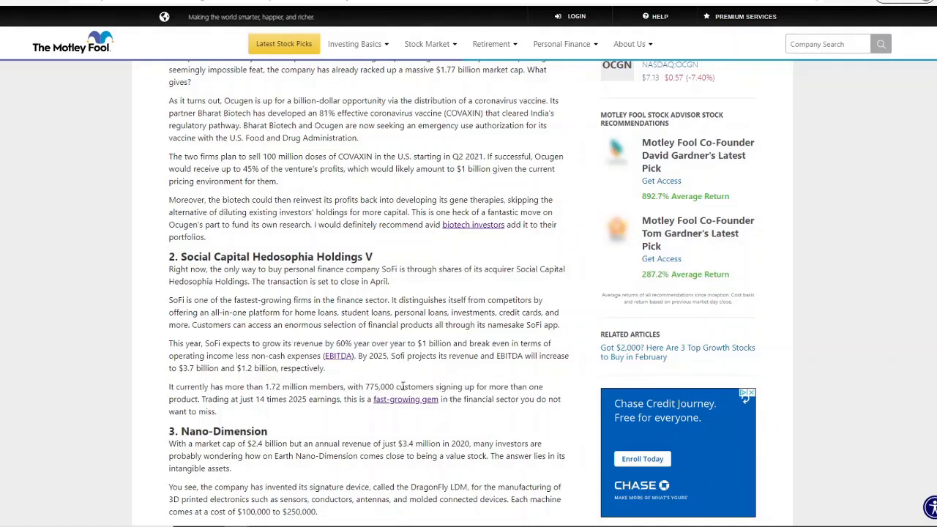
{"action": "mouse_move", "coordinate": [430, 382]}
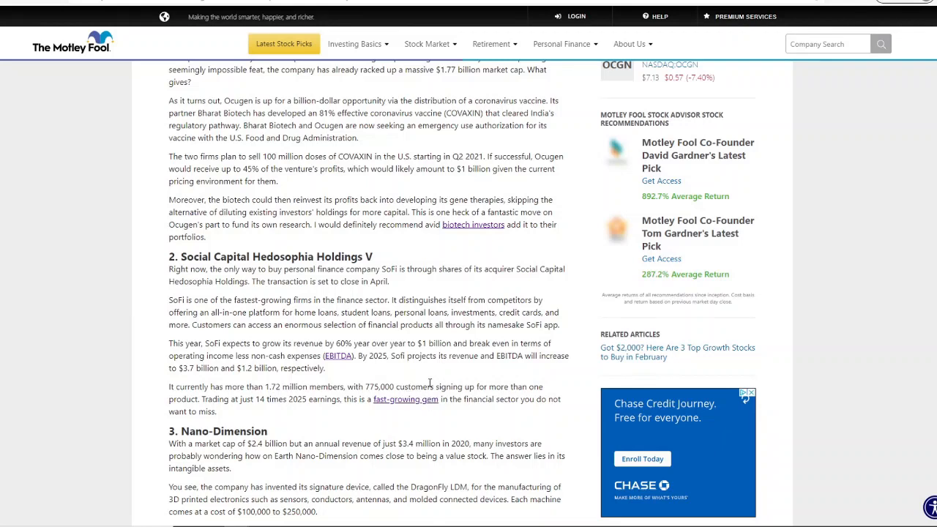
{"action": "scroll", "scroll_direction": "up", "scroll_amount": 3}
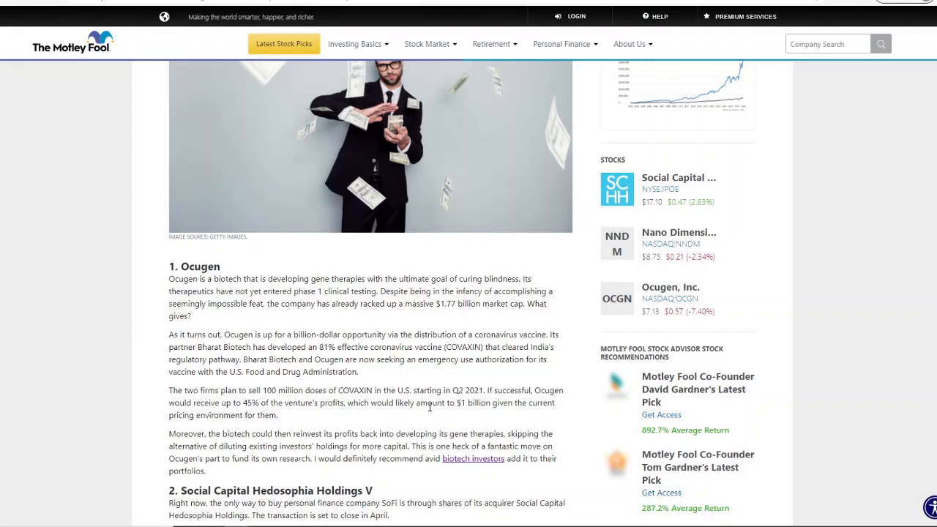
{"action": "mouse_move", "coordinate": [417, 416]}
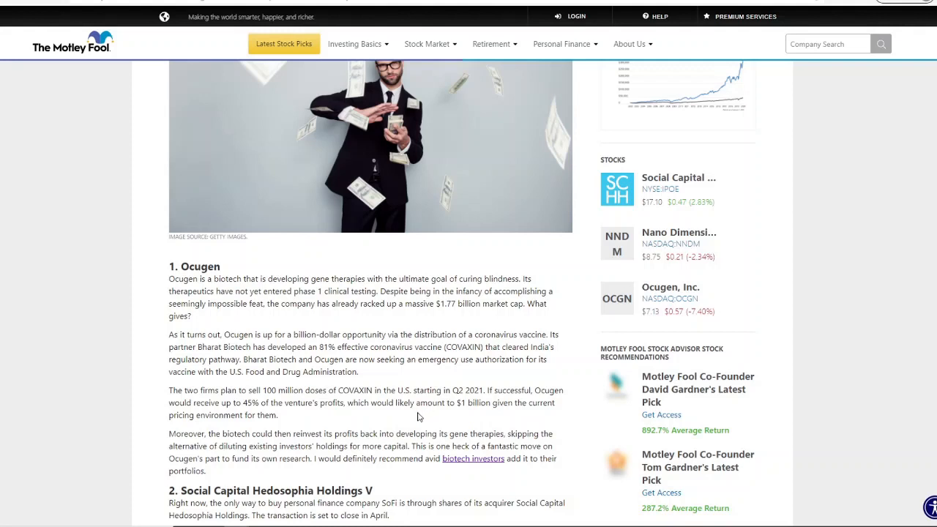
{"action": "mouse_move", "coordinate": [455, 358]}
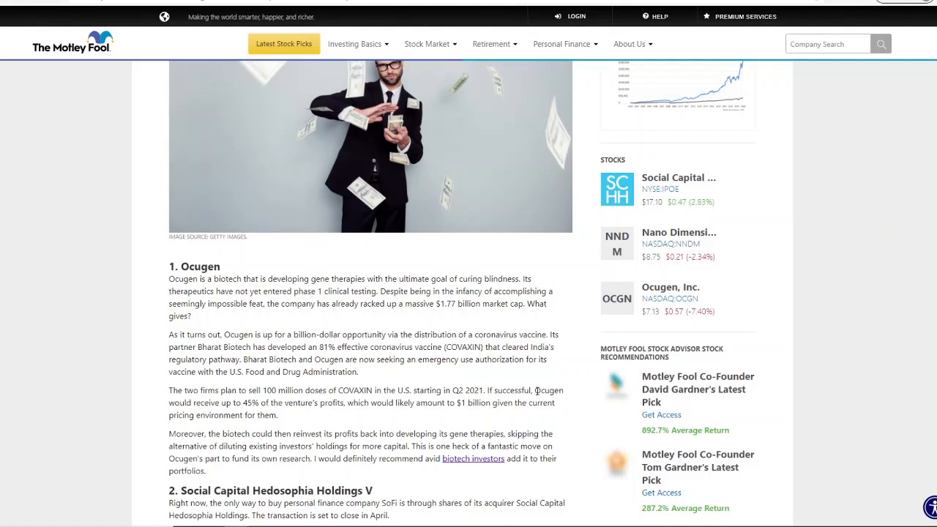
{"action": "left_click_drag", "start_coordinate": [422, 358], "coordinate": [524, 358]}
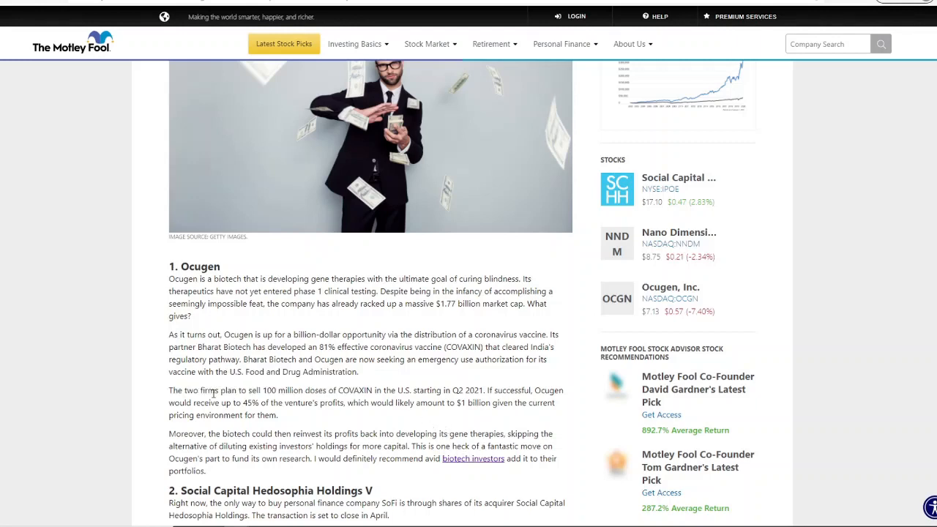
{"action": "left_click_drag", "start_coordinate": [227, 389], "coordinate": [321, 389]}
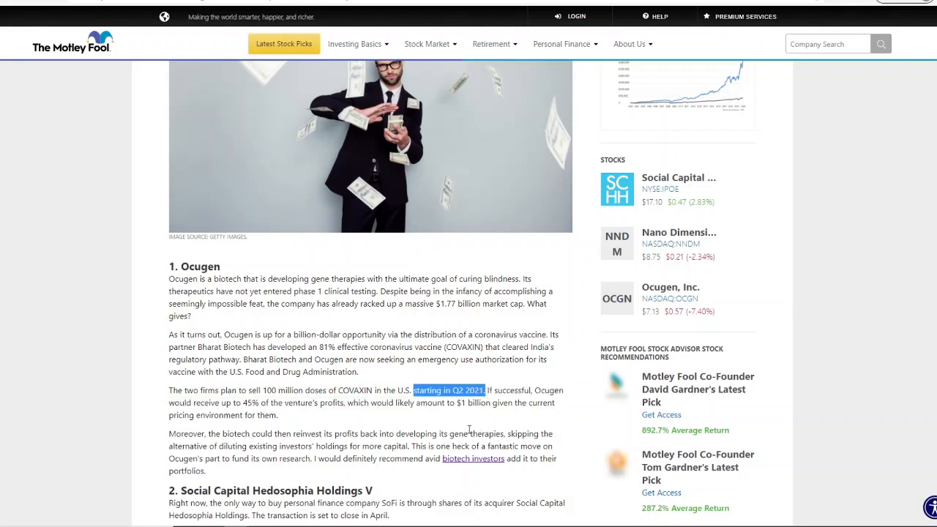
{"action": "mouse_move", "coordinate": [469, 430]}
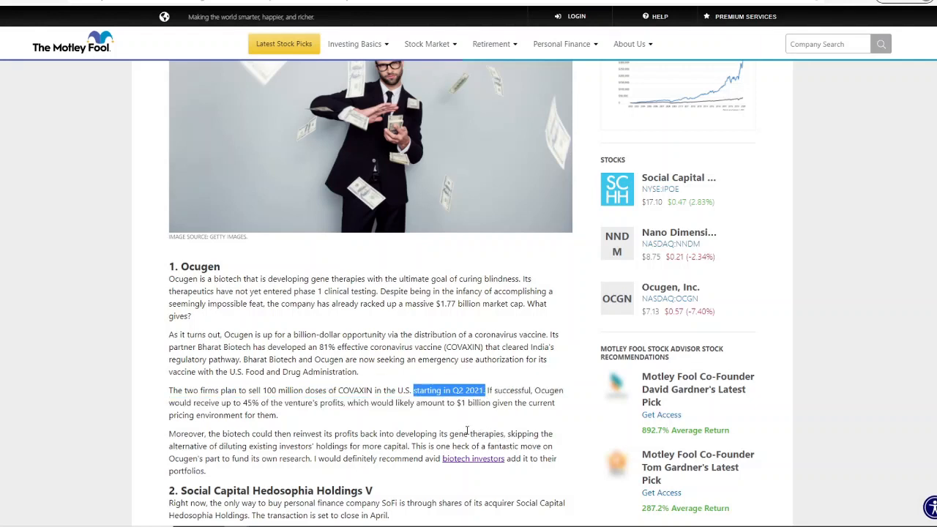
{"action": "mouse_move", "coordinate": [211, 410]}
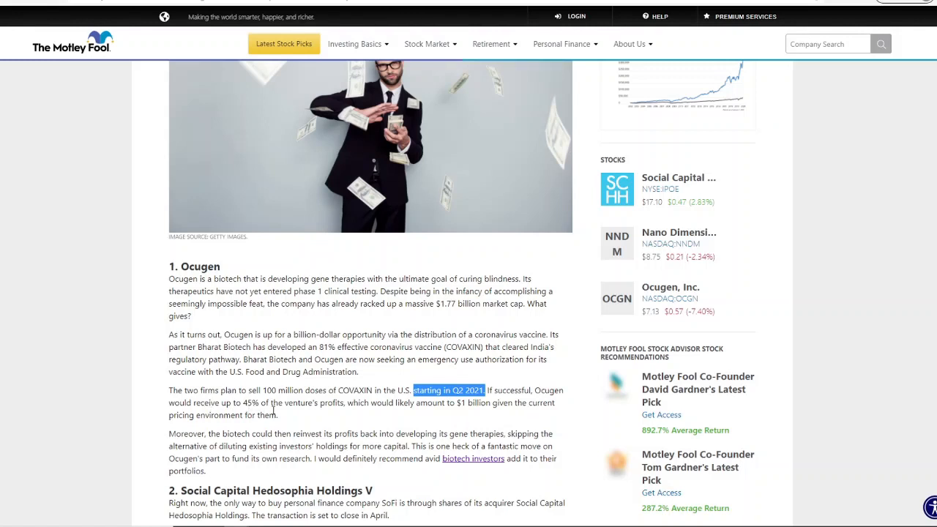
{"action": "mouse_move", "coordinate": [328, 418]}
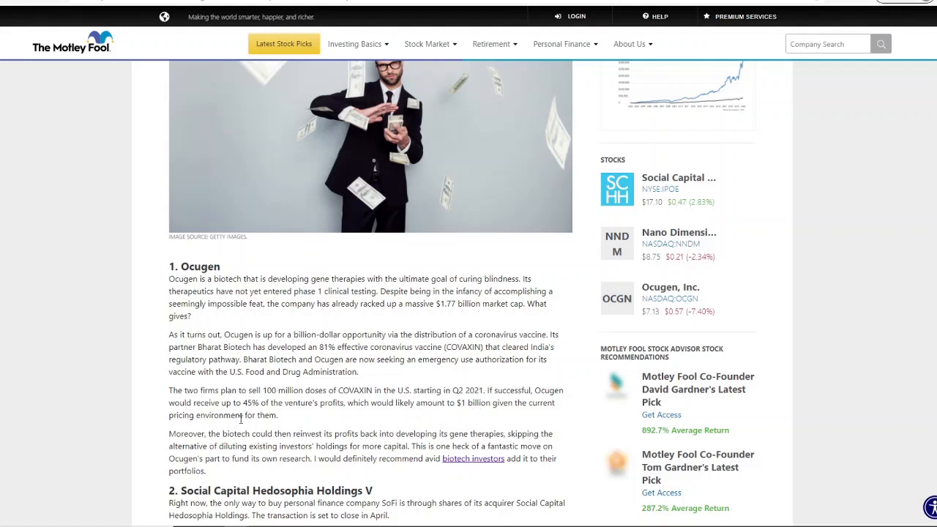
{"action": "mouse_move", "coordinate": [451, 365]}
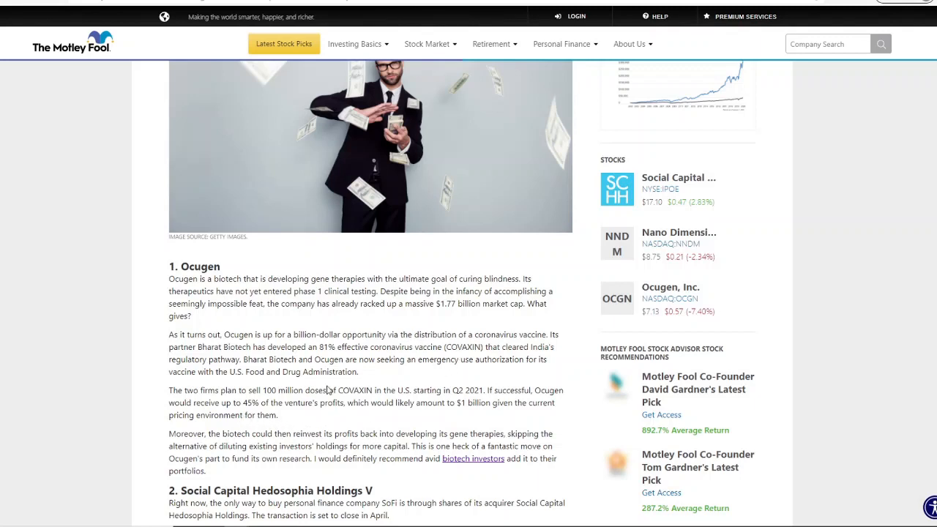
{"action": "mouse_move", "coordinate": [561, 431]}
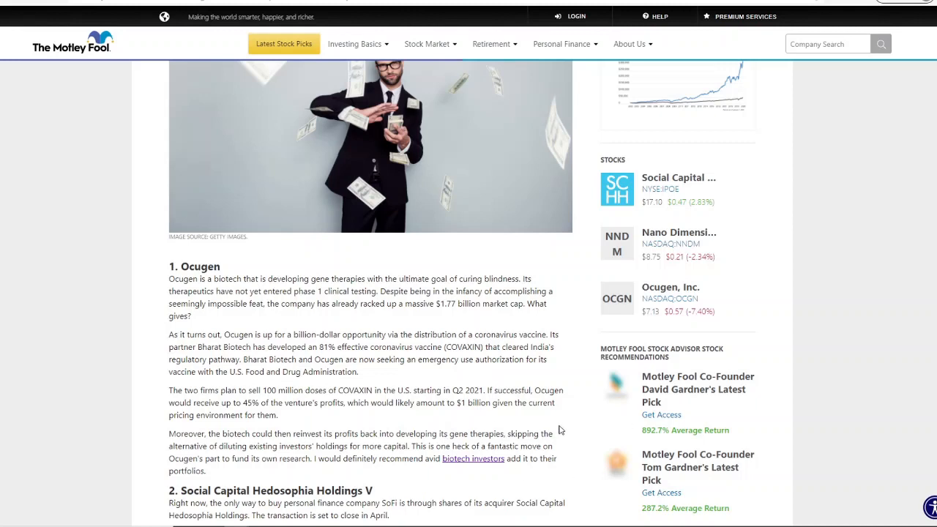
{"action": "mouse_move", "coordinate": [673, 285]}
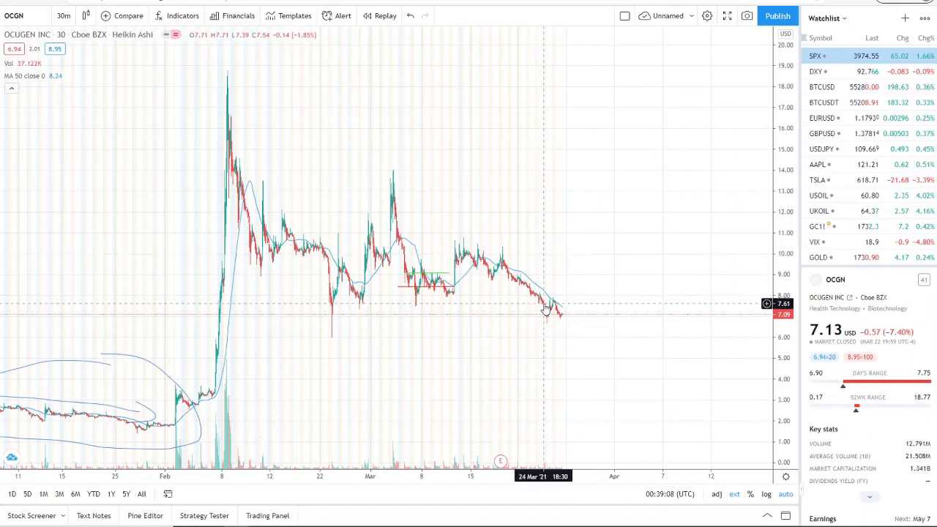
{"action": "mouse_move", "coordinate": [559, 298]}
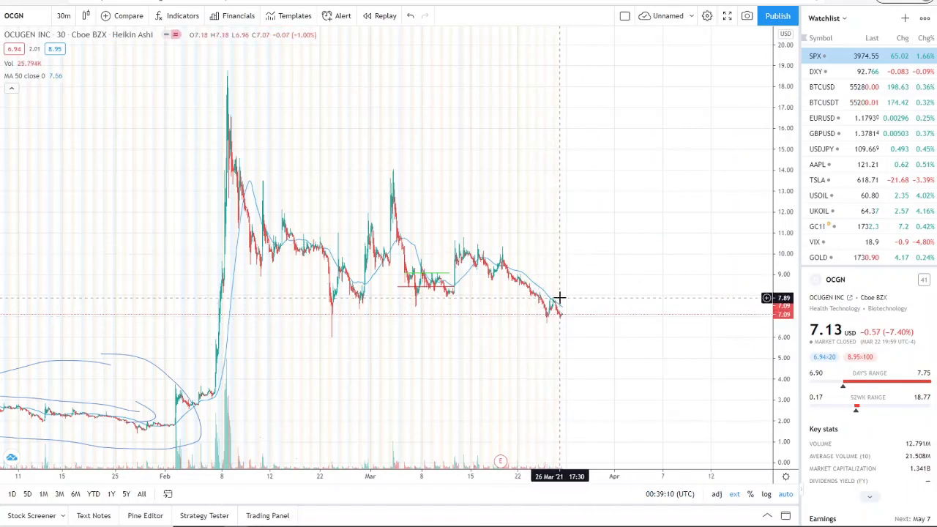
{"action": "mouse_move", "coordinate": [680, 445]}
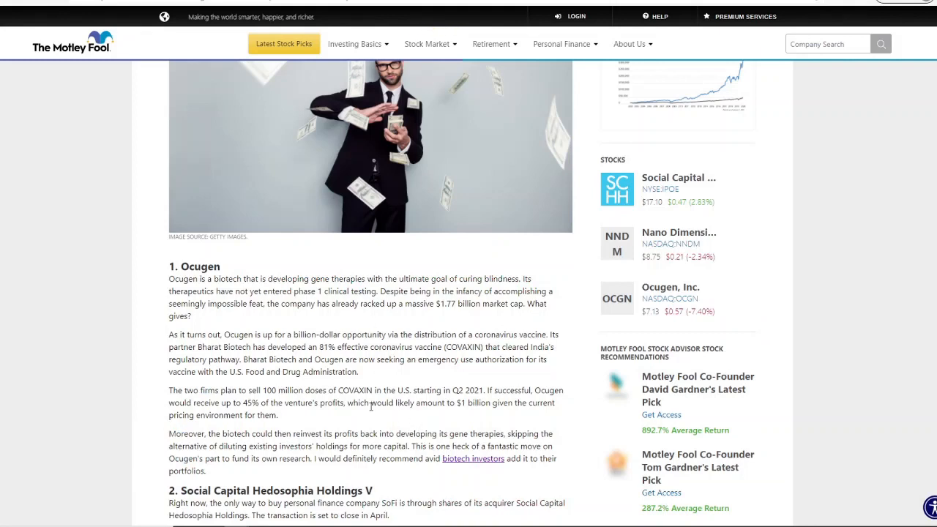
Highlight '100 million doses of COVAXIN' in the Ocugen section.
{"action": "left_click_drag", "start_coordinate": [261, 389], "coordinate": [369, 389]}
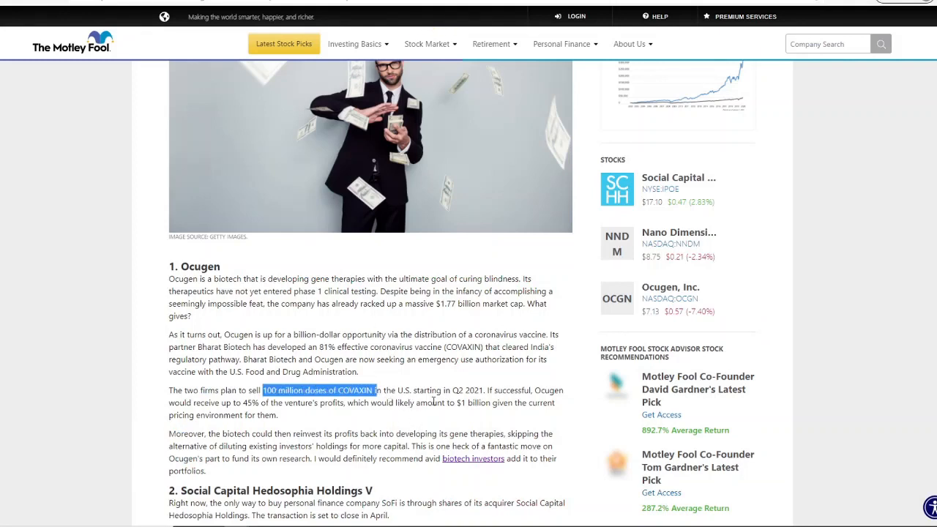
{"action": "mouse_move", "coordinate": [498, 407]}
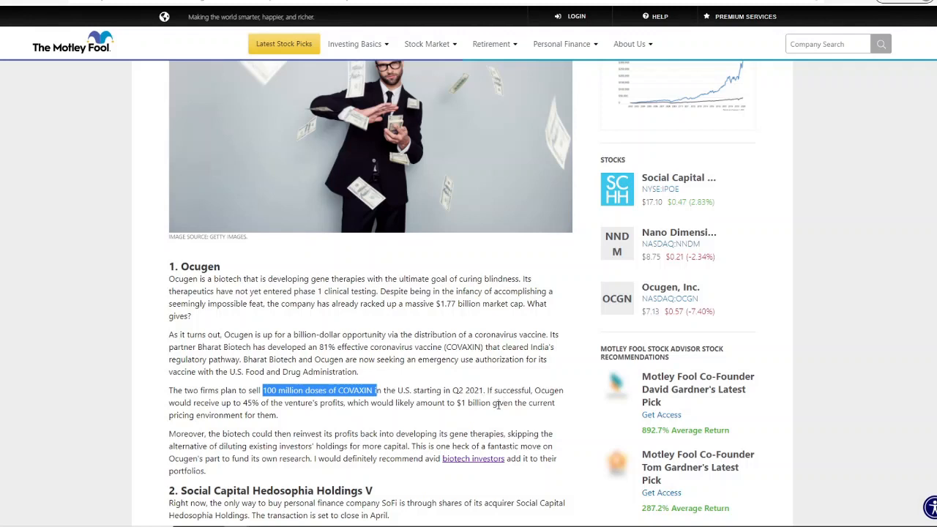
{"action": "mouse_move", "coordinate": [463, 383]}
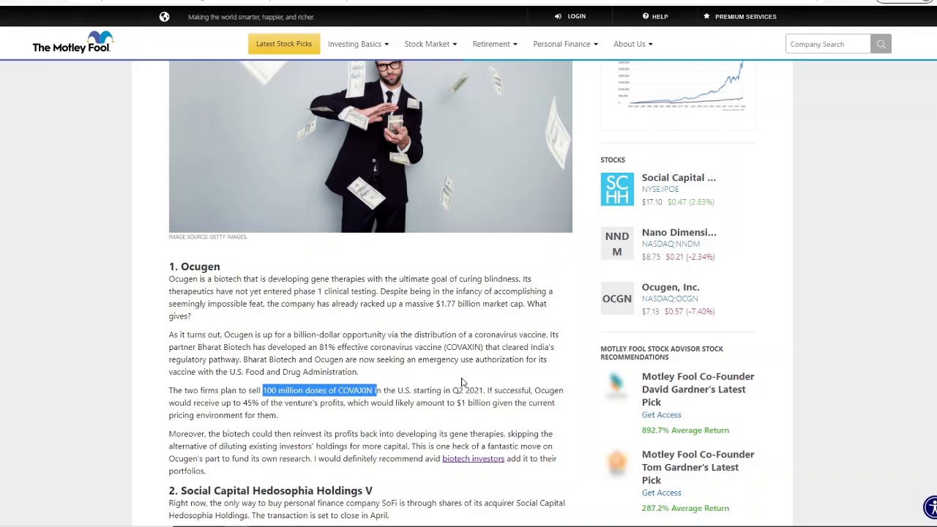
{"action": "mouse_move", "coordinate": [317, 330]}
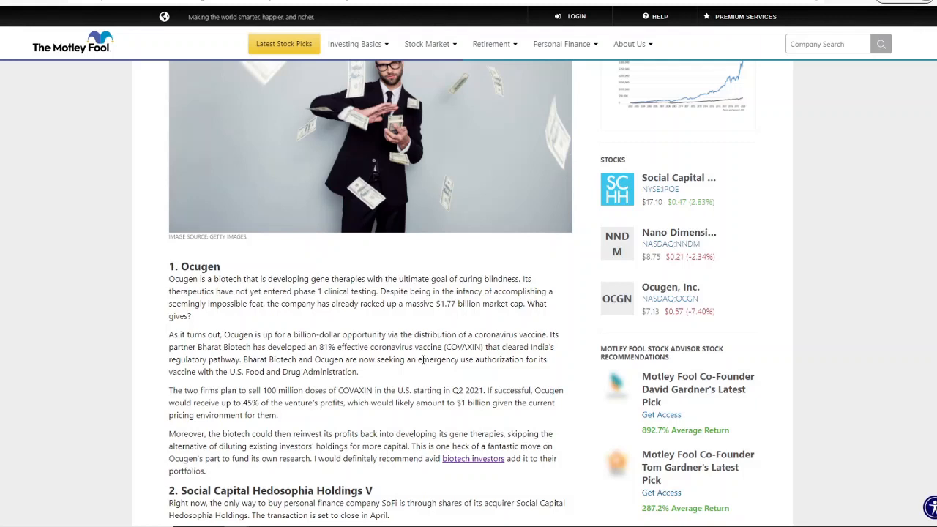
{"action": "mouse_move", "coordinate": [471, 423]}
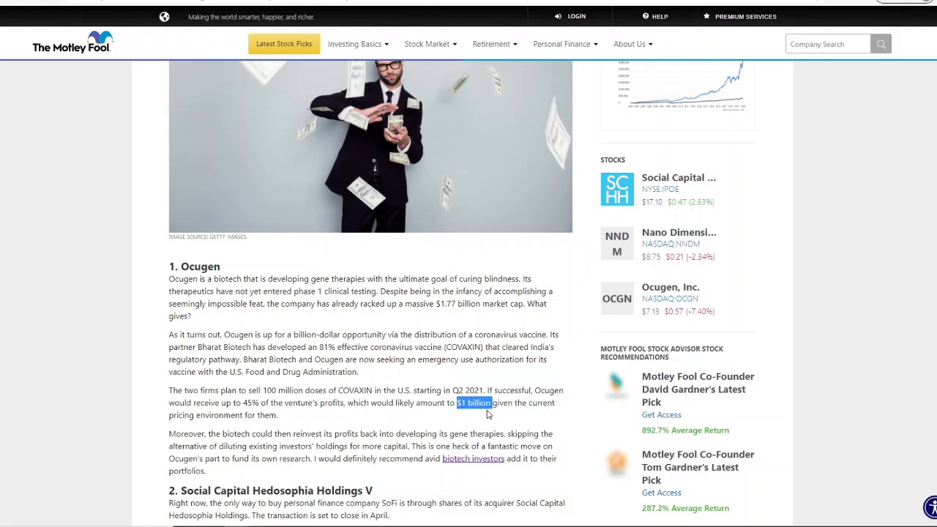
{"action": "left_click", "coordinate": [463, 433]}
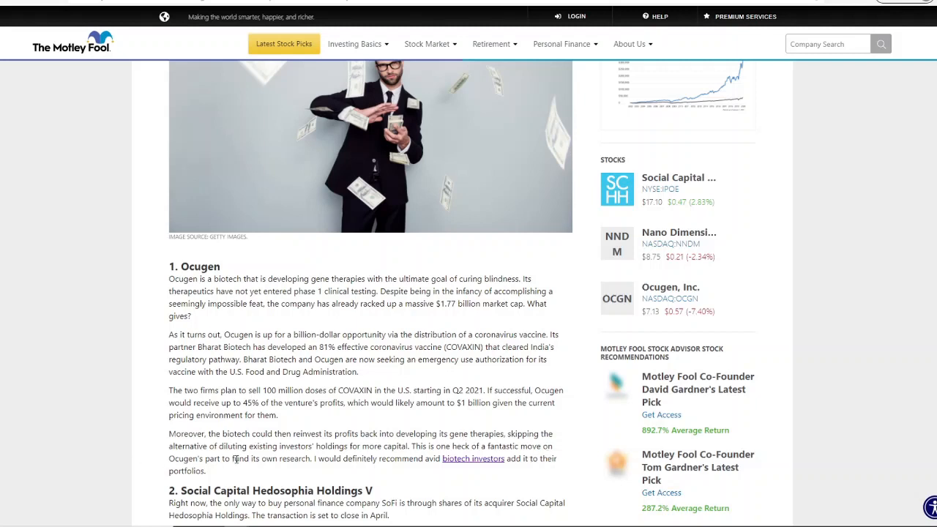
{"action": "mouse_move", "coordinate": [312, 468]}
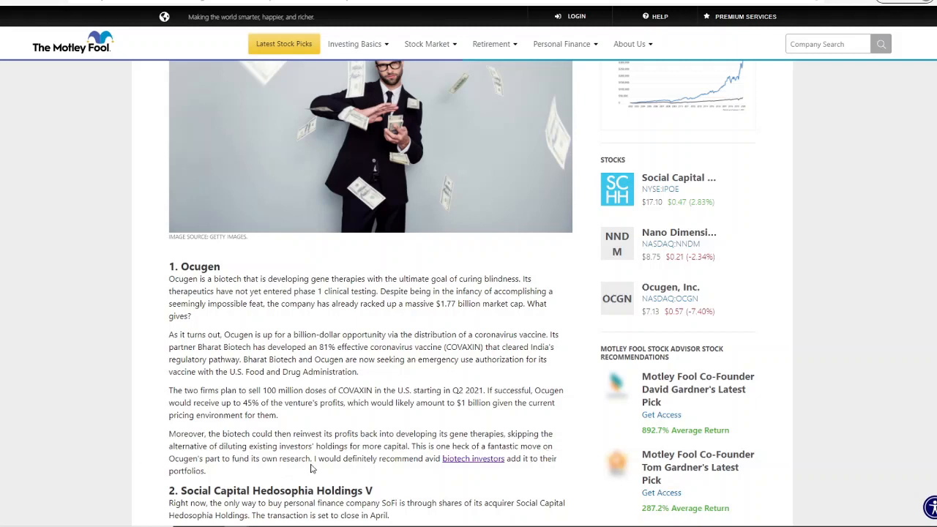
{"action": "mouse_move", "coordinate": [451, 468]}
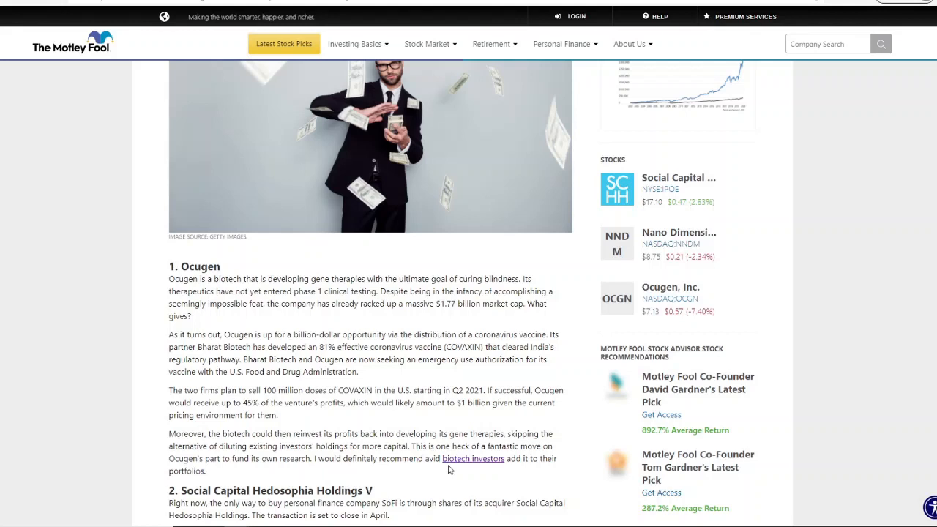
{"action": "mouse_move", "coordinate": [538, 469]}
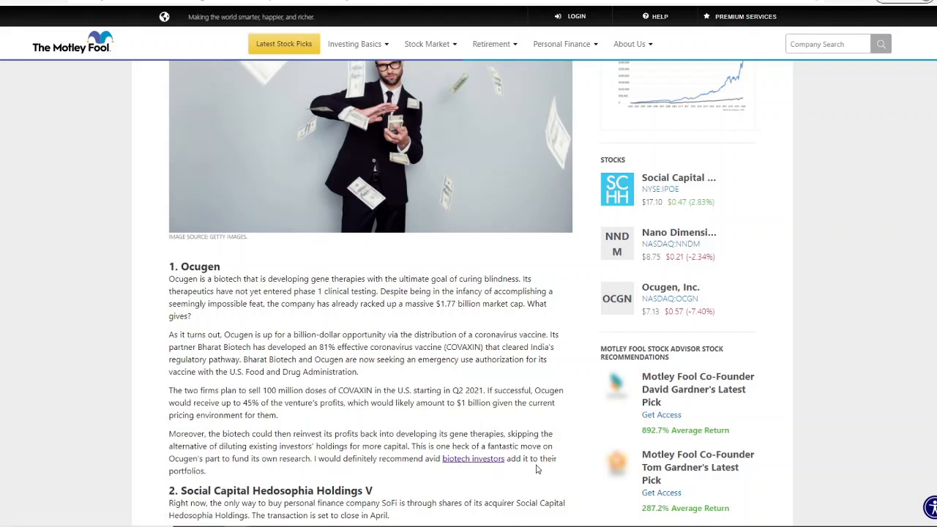
{"action": "mouse_move", "coordinate": [254, 483]}
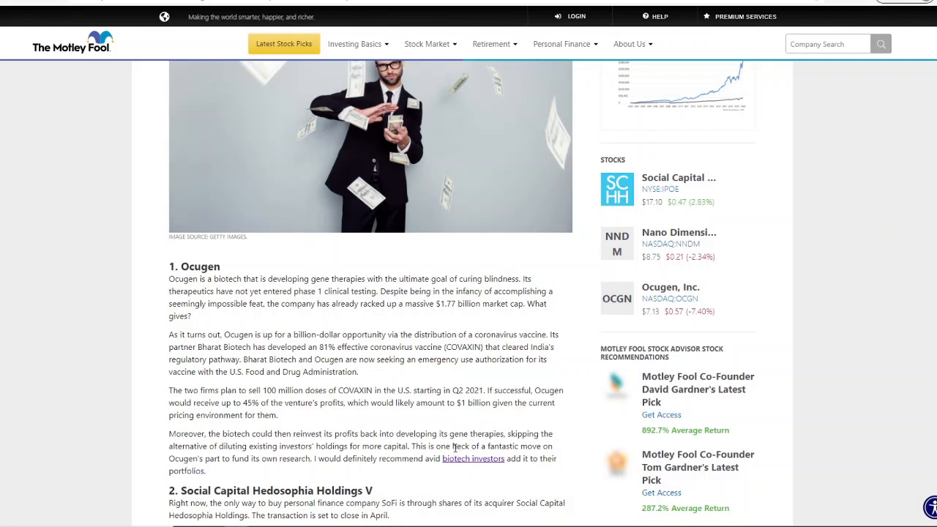
{"action": "mouse_move", "coordinate": [454, 445]}
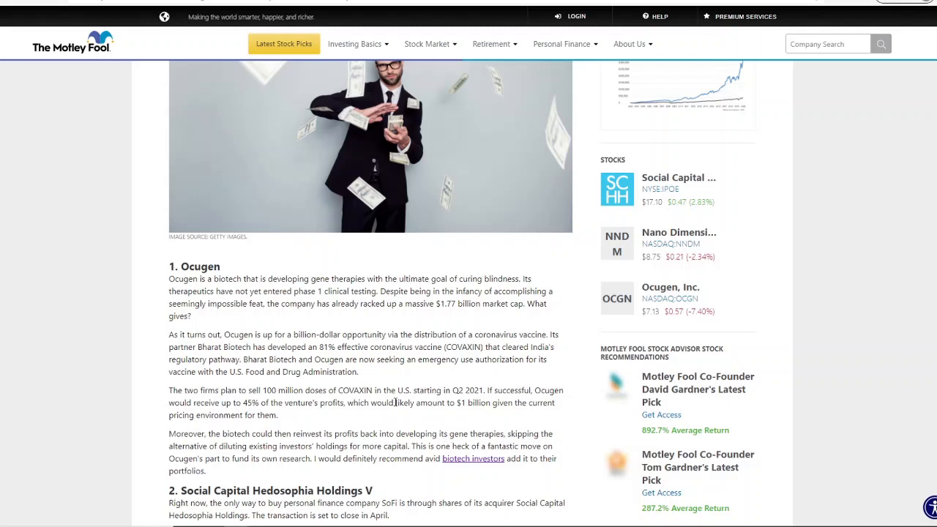
{"action": "mouse_move", "coordinate": [482, 425]}
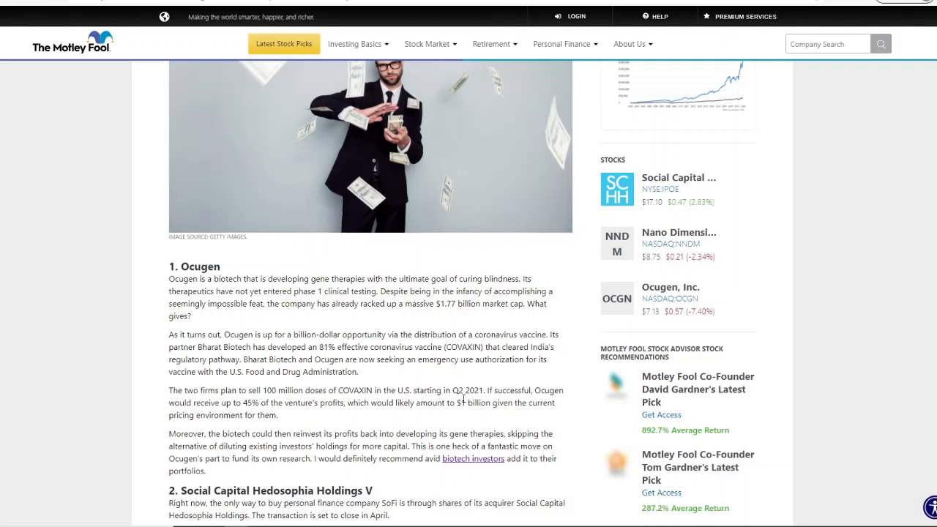
{"action": "mouse_move", "coordinate": [460, 370]}
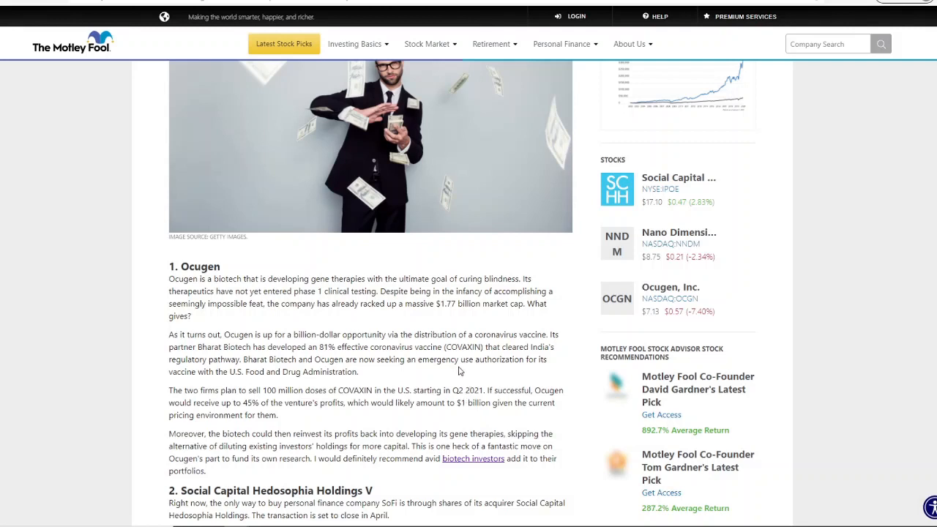
Highlight the COVAXIN sales and profit-sharing sentences, clear the selection, and scroll on in the article.
{"action": "left_click_drag", "start_coordinate": [261, 389], "coordinate": [278, 416]}
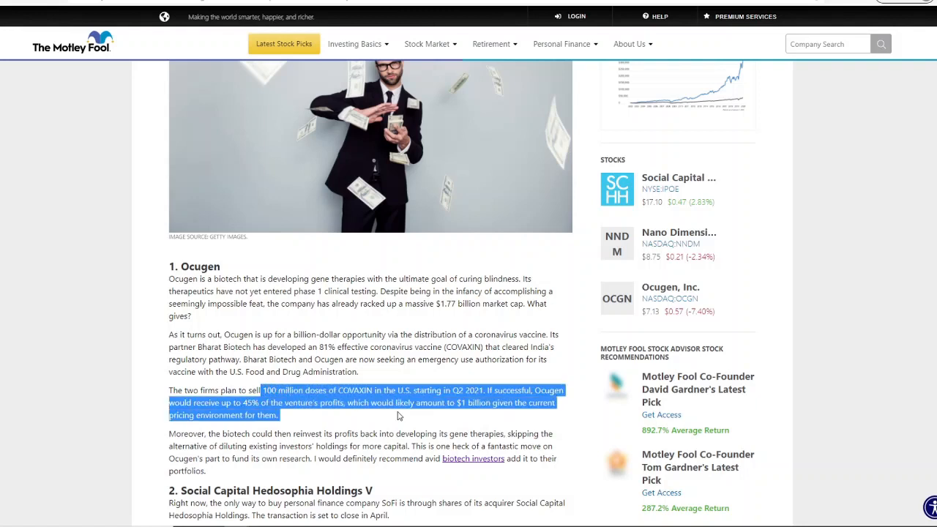
{"action": "left_click", "coordinate": [578, 369]}
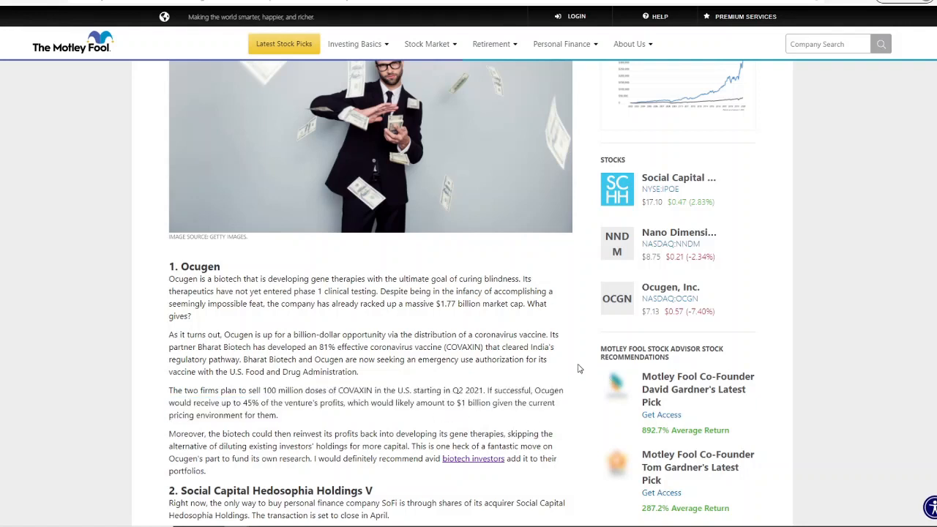
{"action": "mouse_move", "coordinate": [520, 407]}
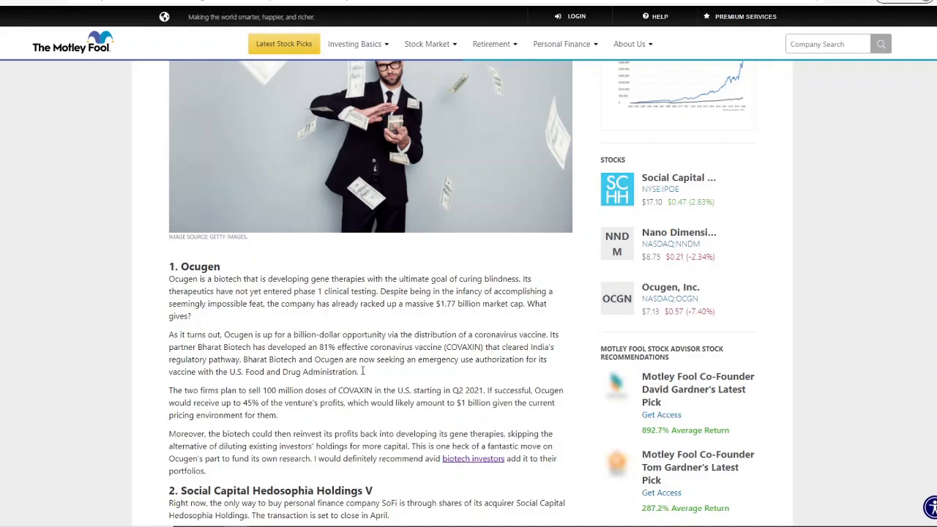
{"action": "scroll", "scroll_direction": "down", "scroll_amount": 3}
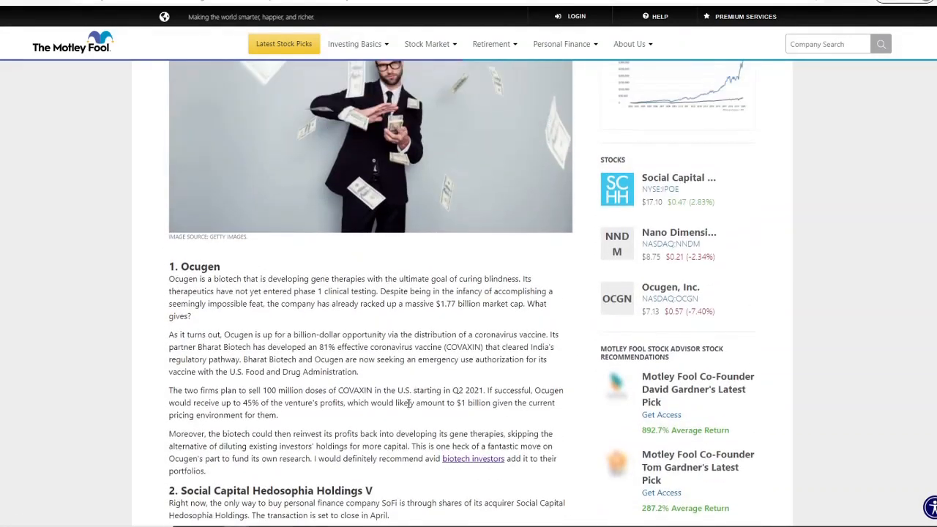
{"action": "scroll", "scroll_direction": "down", "scroll_amount": 3}
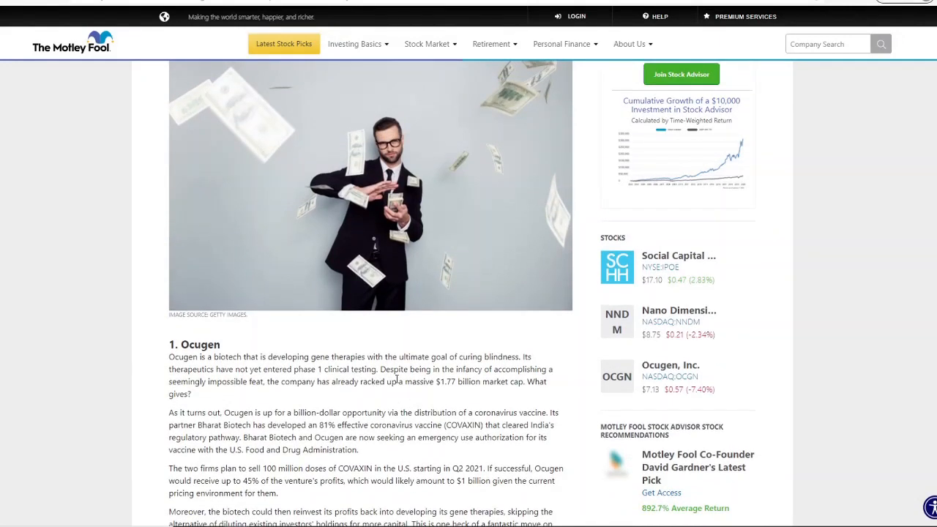
{"action": "mouse_move", "coordinate": [290, 413]}
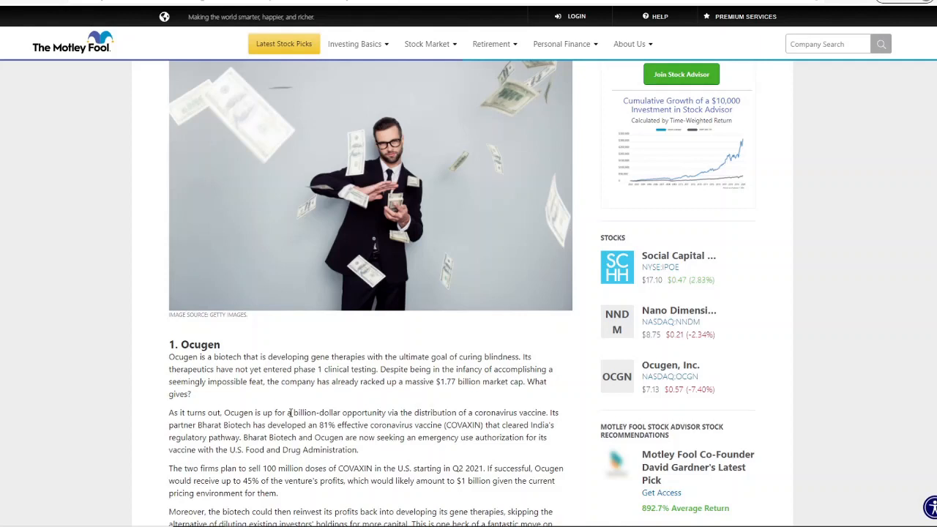